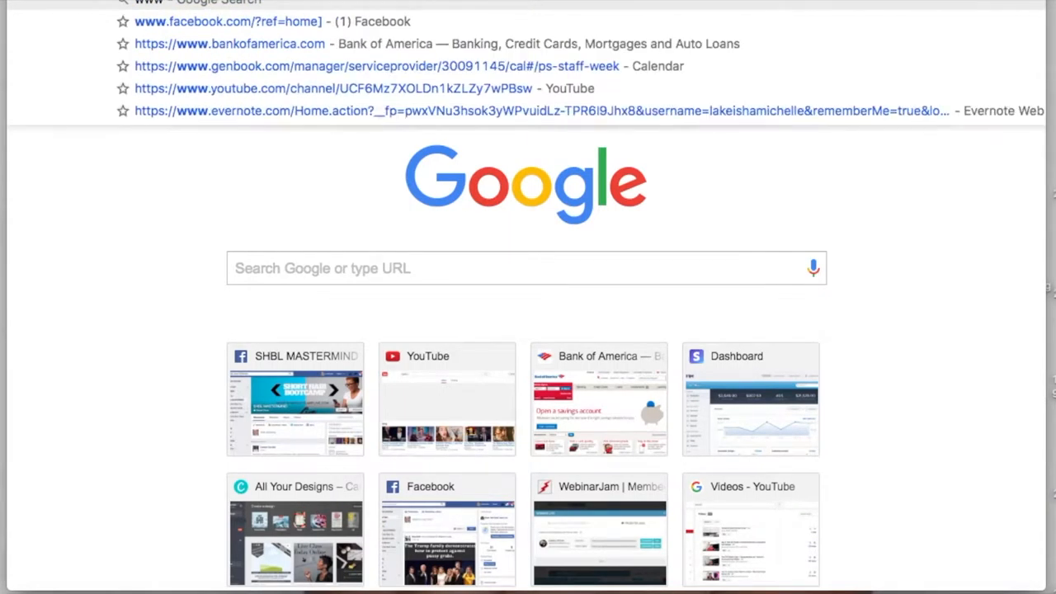
Type 'shorth' in the address bar and load the Short Hair Bootcamp sales page suggestion
text(shorth)
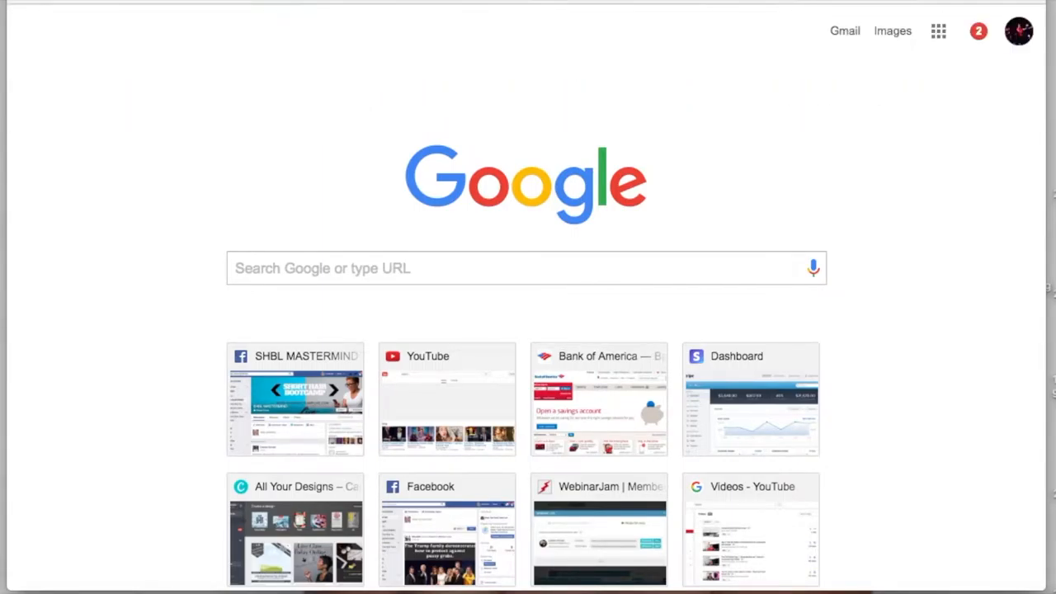
click(294, 398)
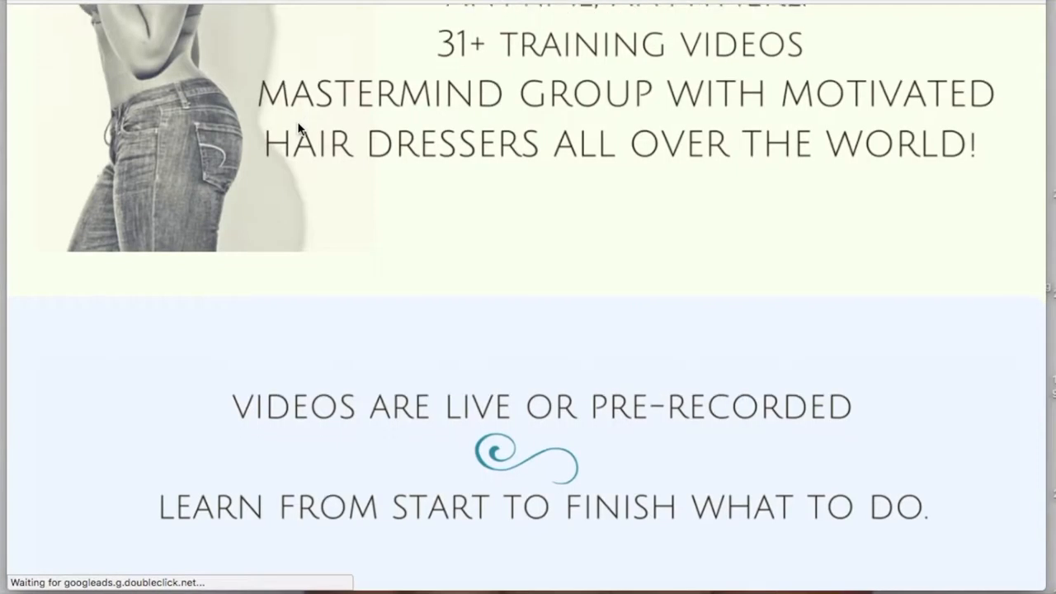
Scroll through the training-video and mastermind sales page, then hit Sign Up Today
scroll(up, 3)
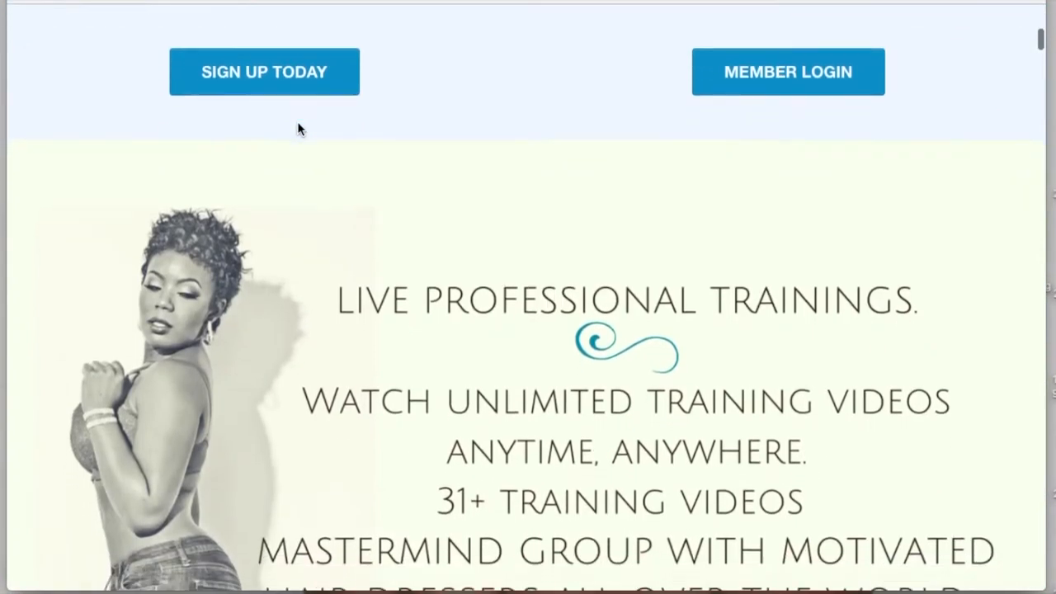
scroll(down, 3)
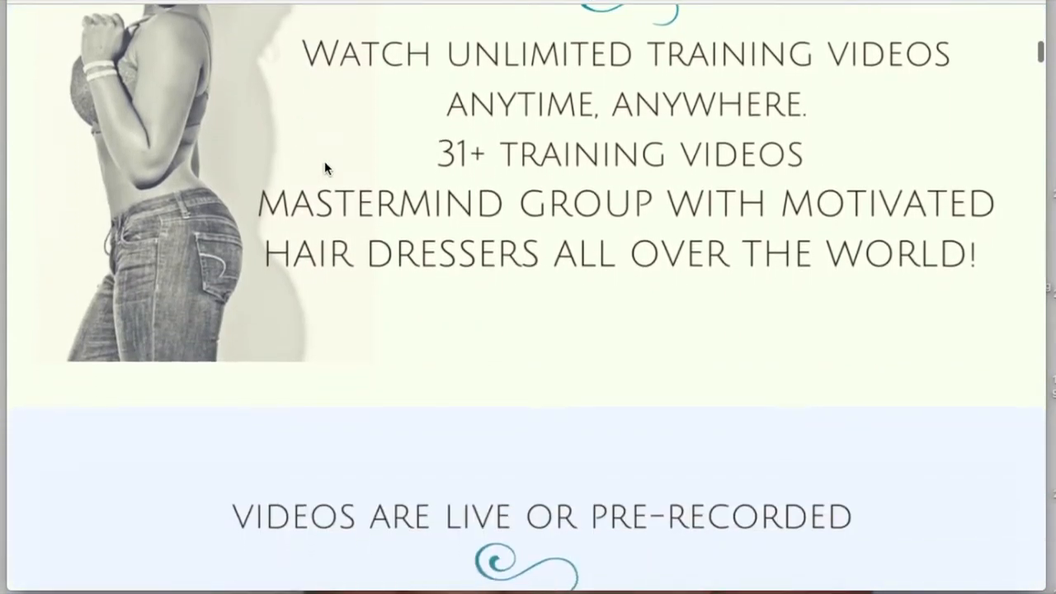
scroll(down, 3)
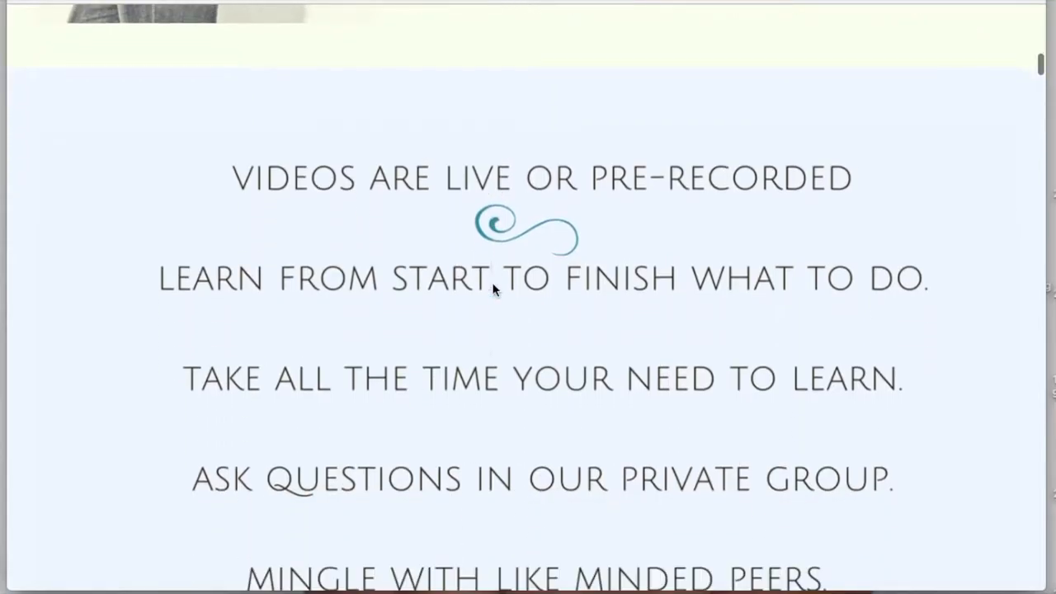
scroll(down, 3)
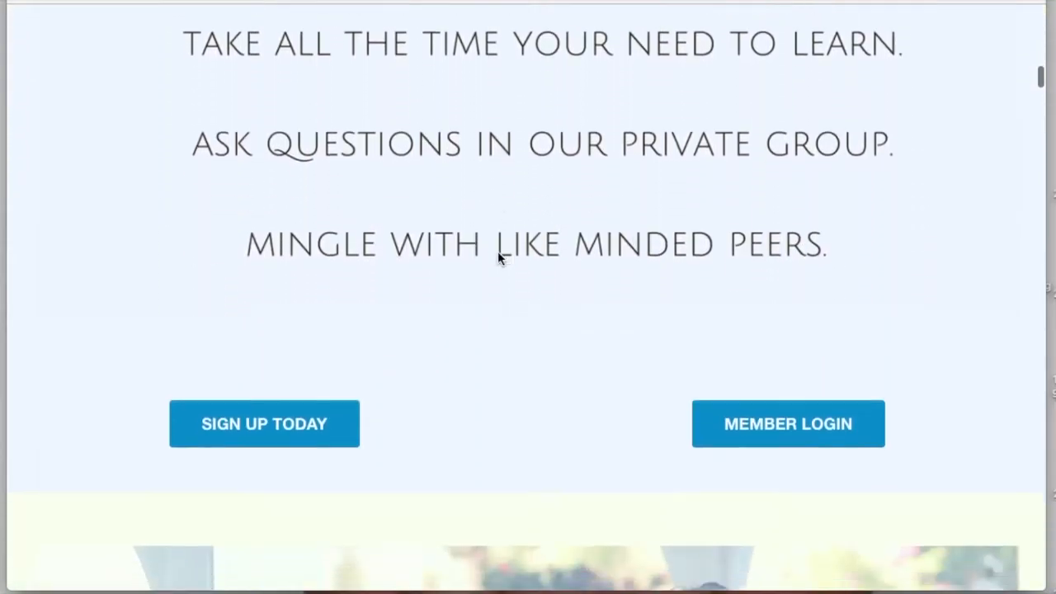
scroll(down, 3)
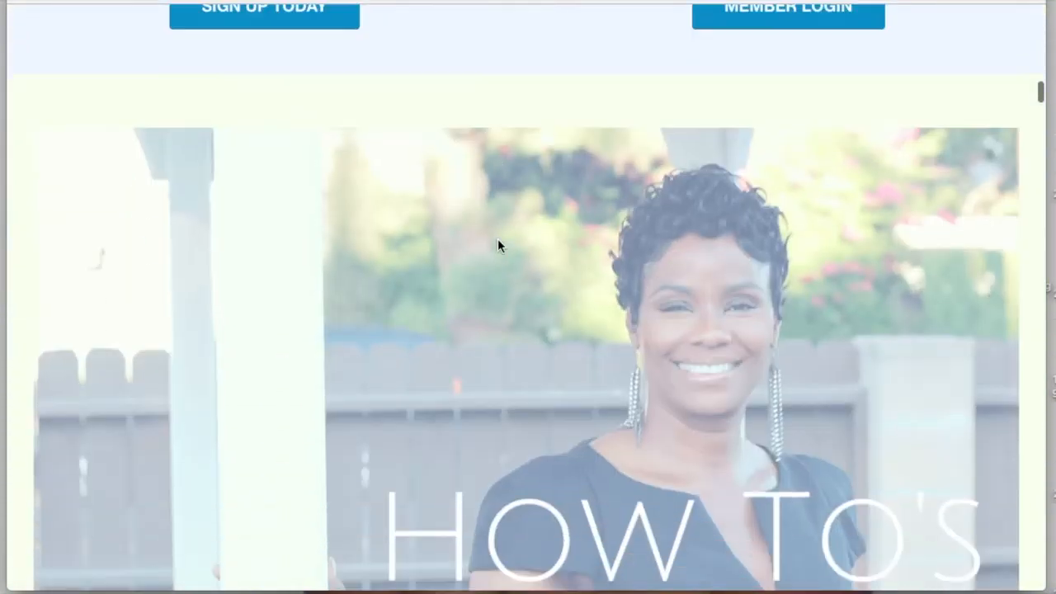
scroll(up, 3)
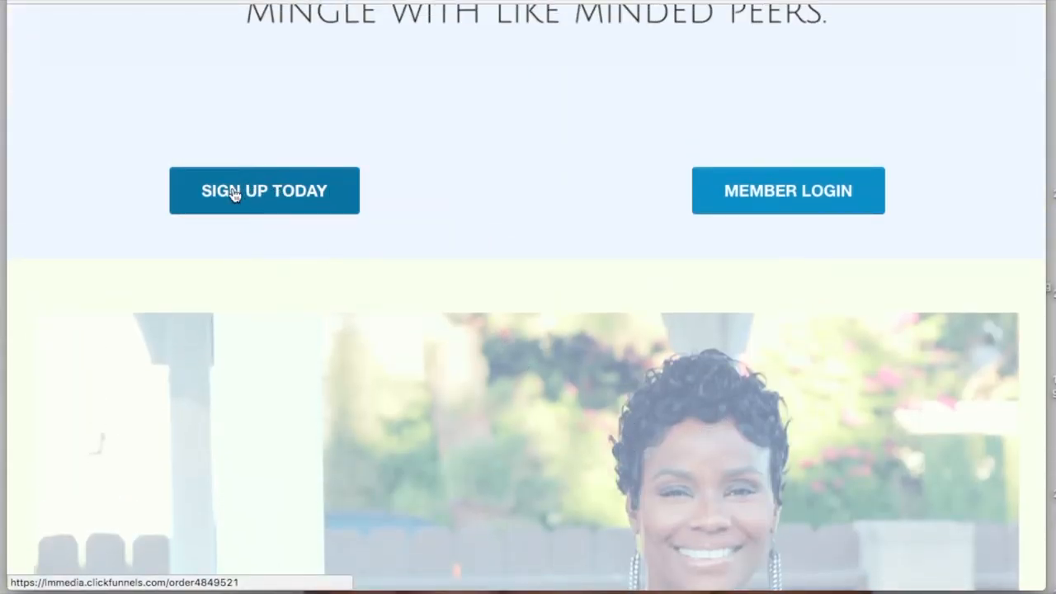
click(264, 190)
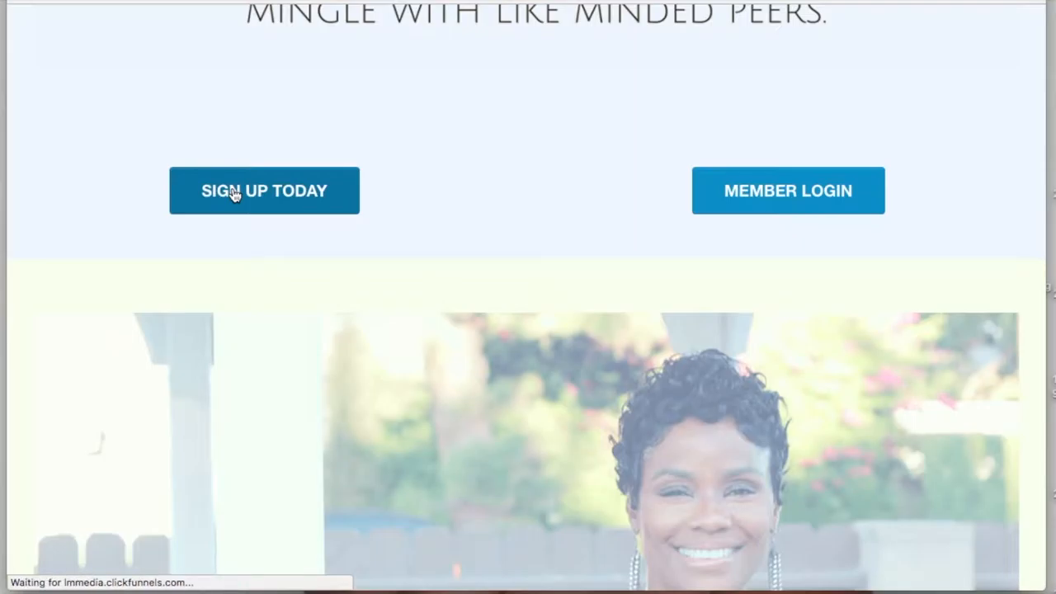
click(264, 191)
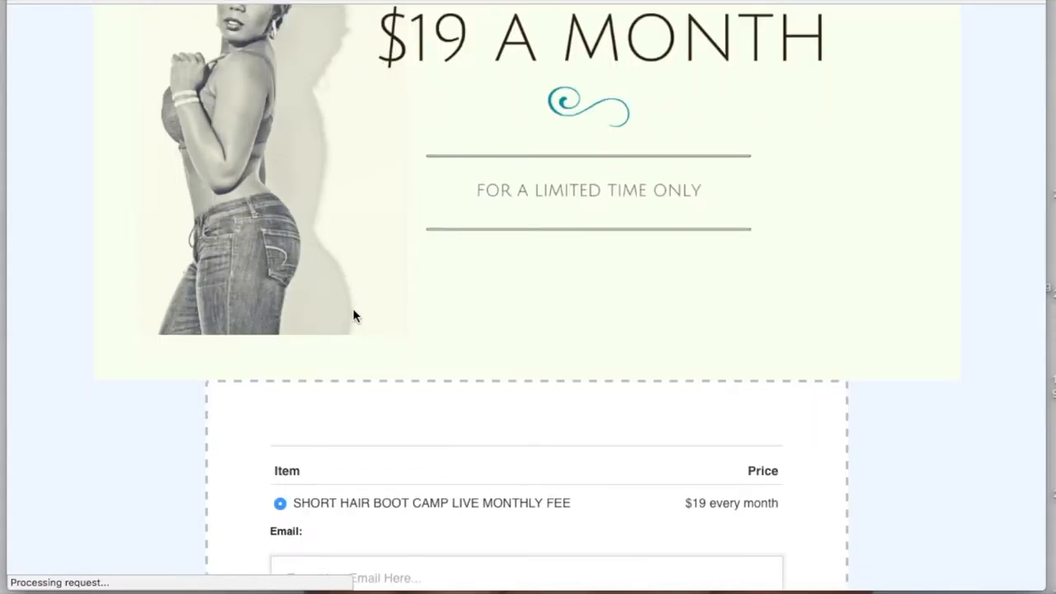
scroll(down, 3)
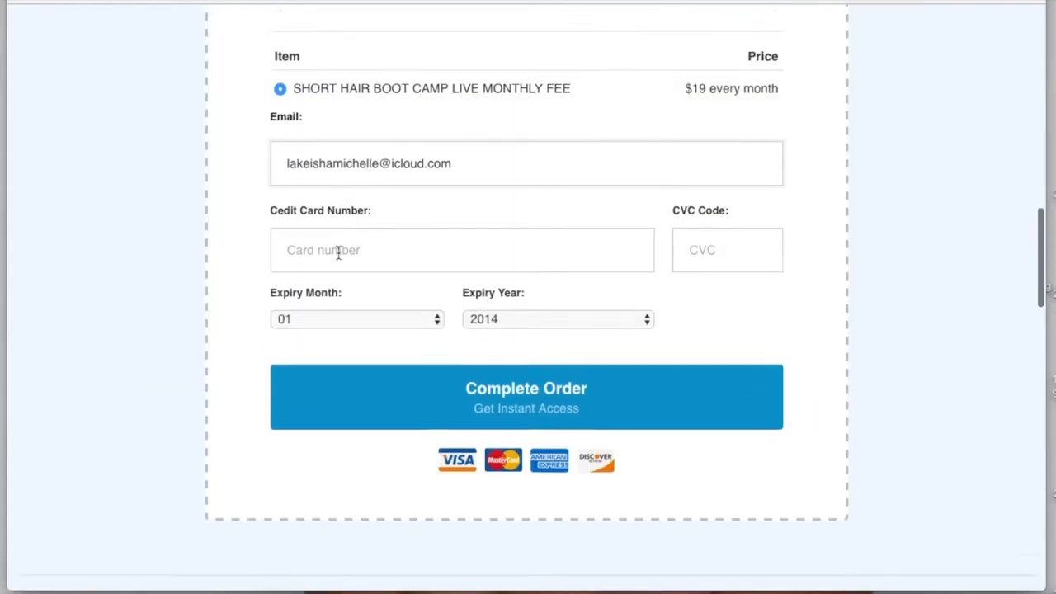
scroll(up, 3)
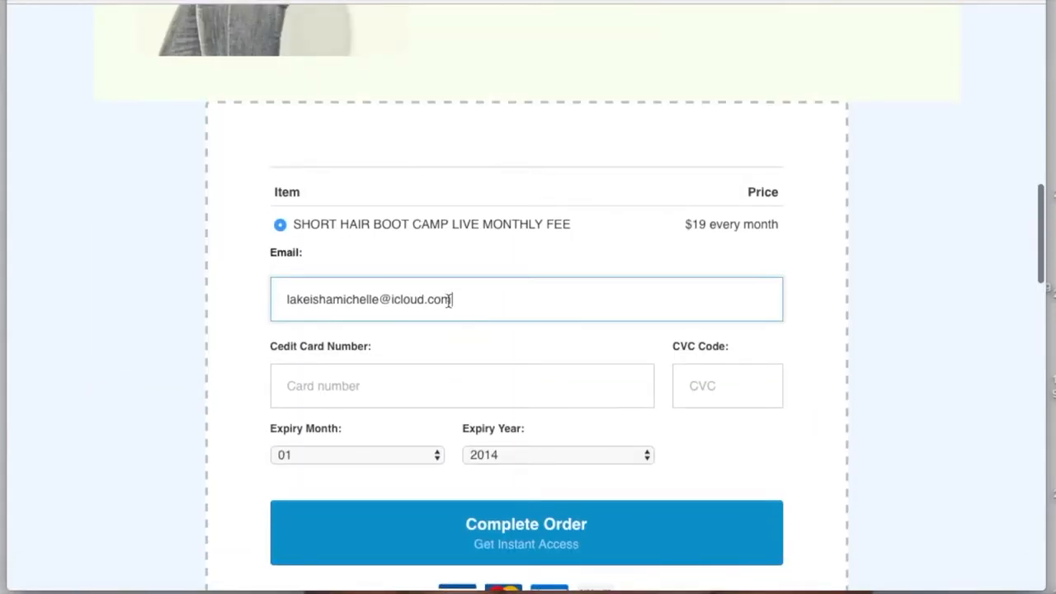
key(Backspace)
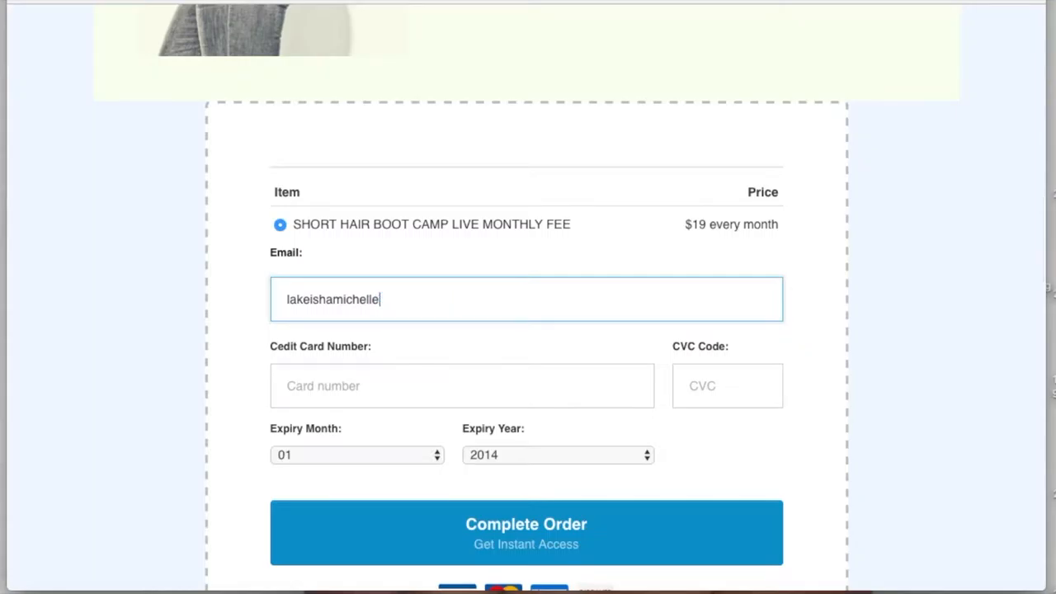
text(@gmail.)
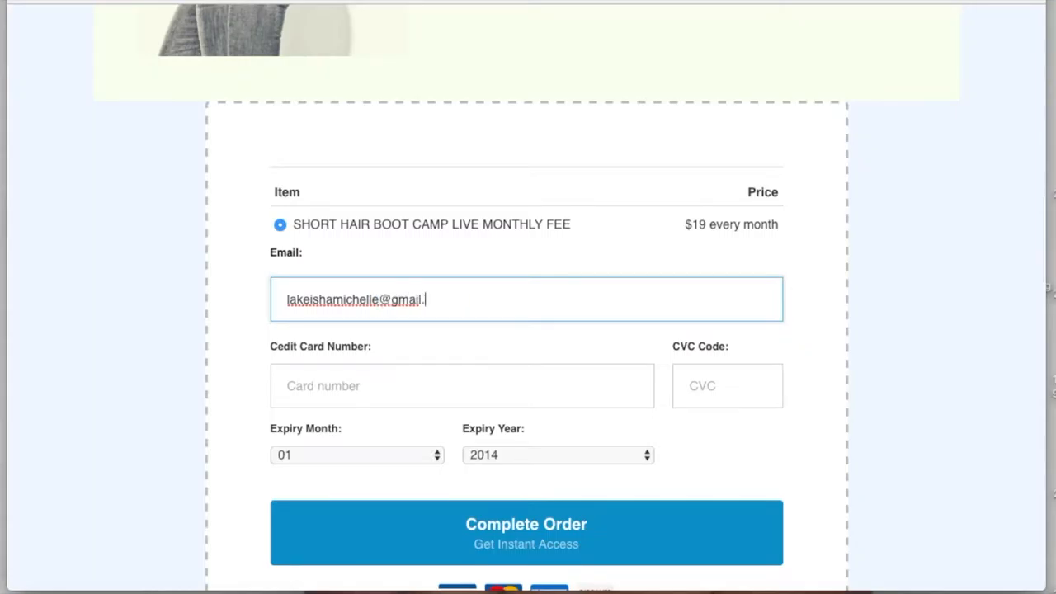
text(com)
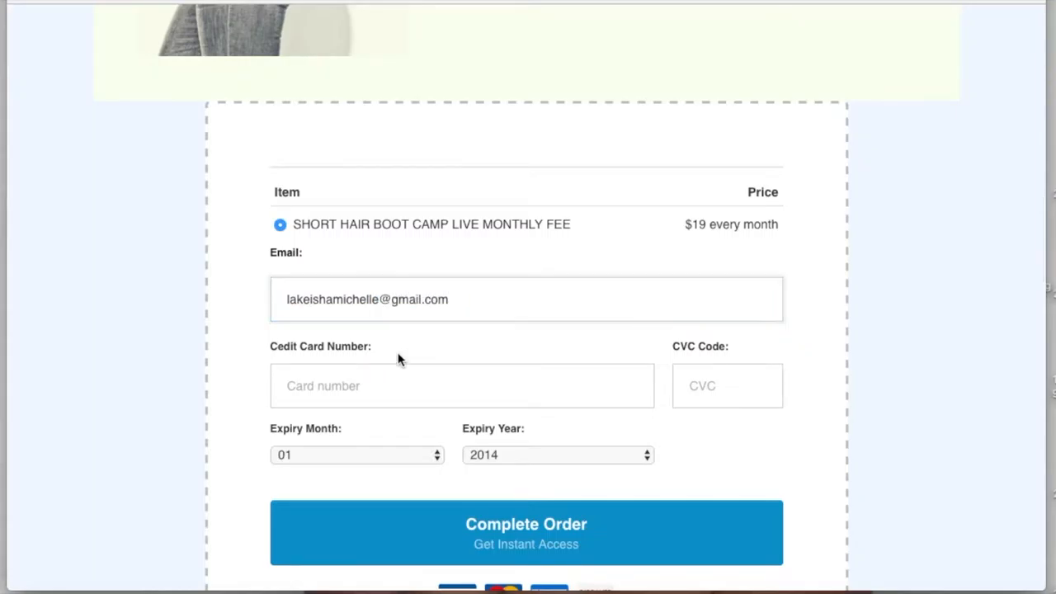
Enter card number, CVC and 2020 expiry, then complete the $19/month order
click(462, 385)
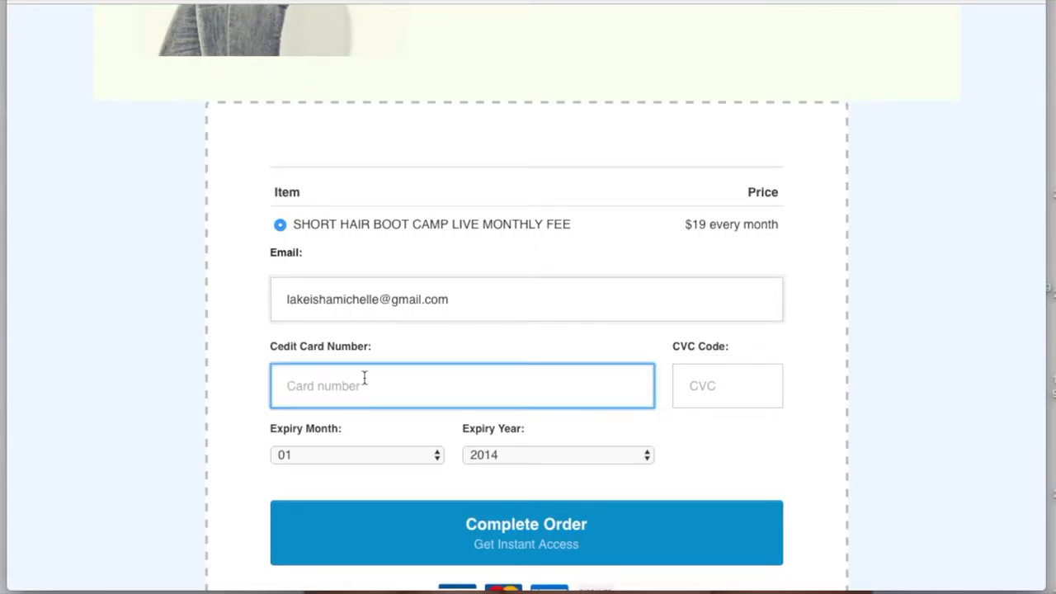
scroll(down, 3)
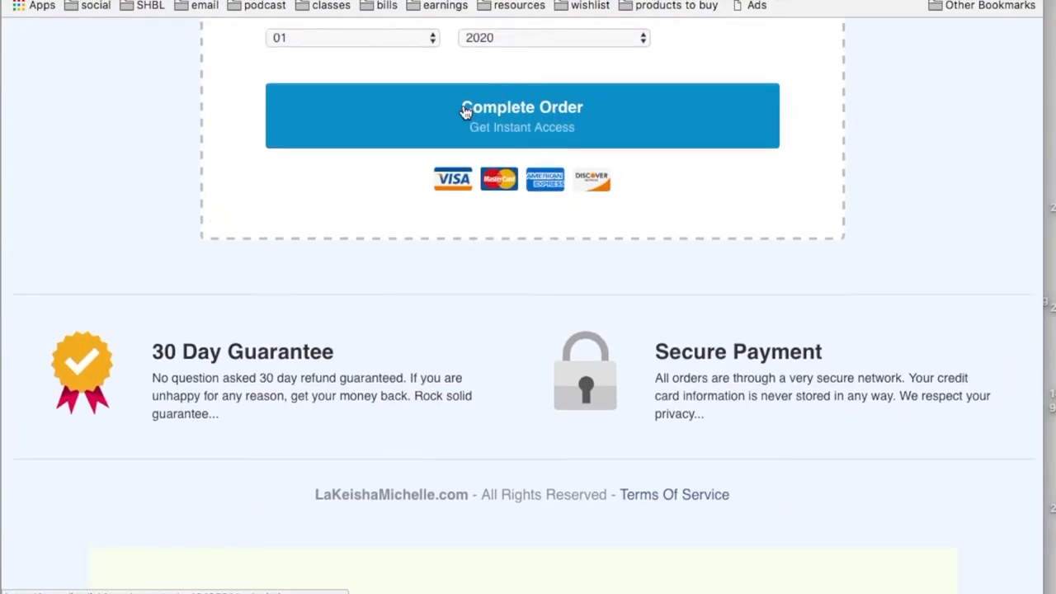
click(522, 107)
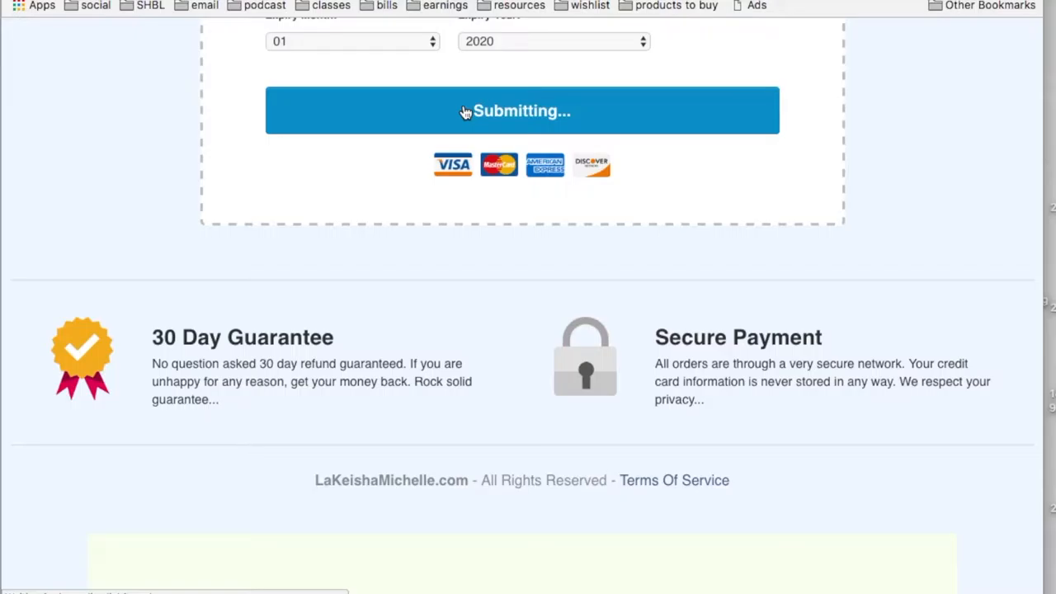
click(521, 110)
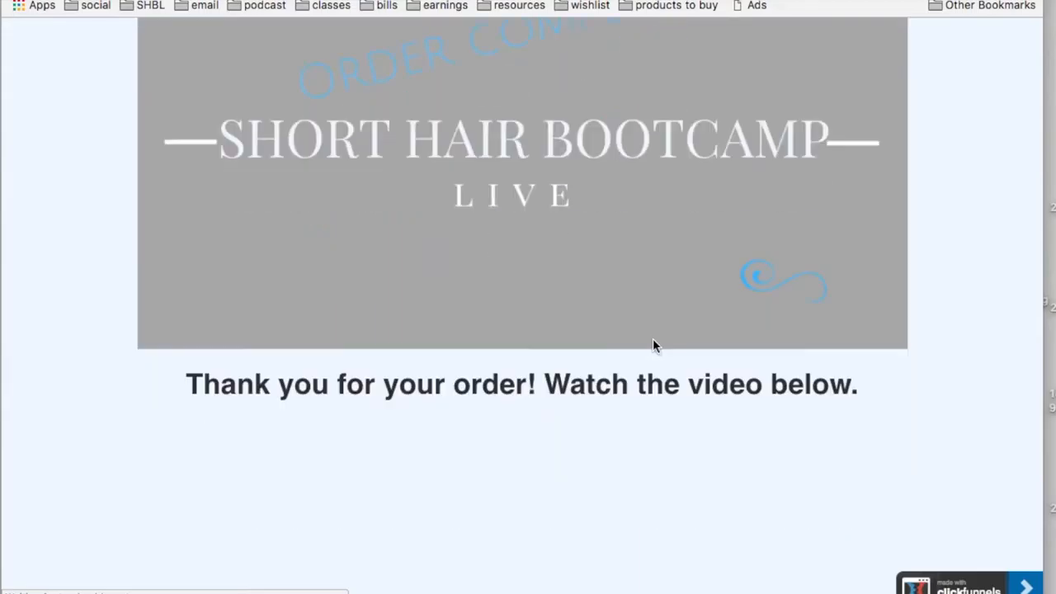
Scroll the receipt and follow Access Purchase under the monthly fee product
scroll(down, 3)
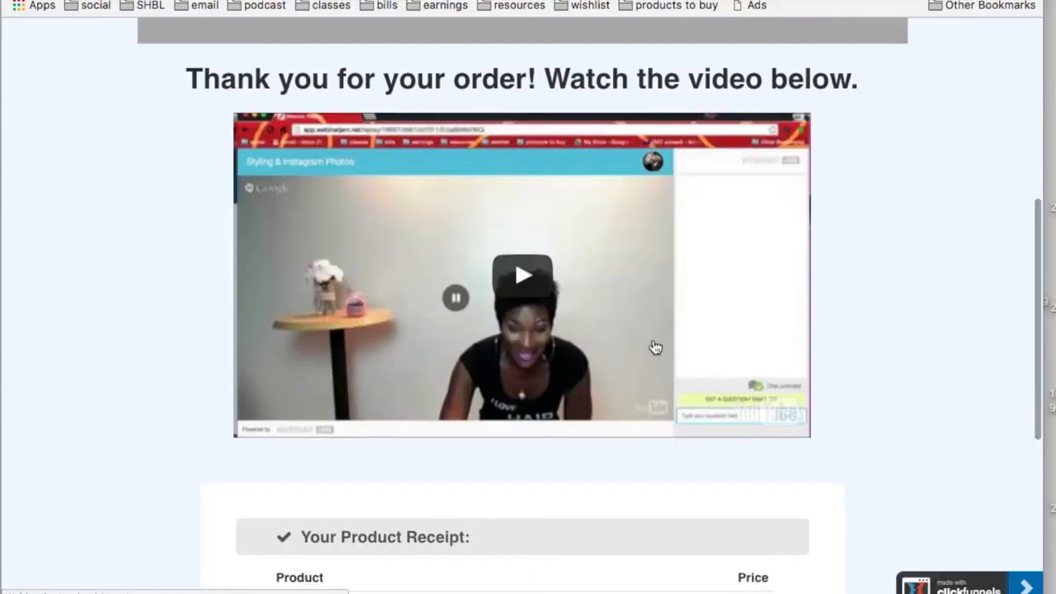
scroll(down, 3)
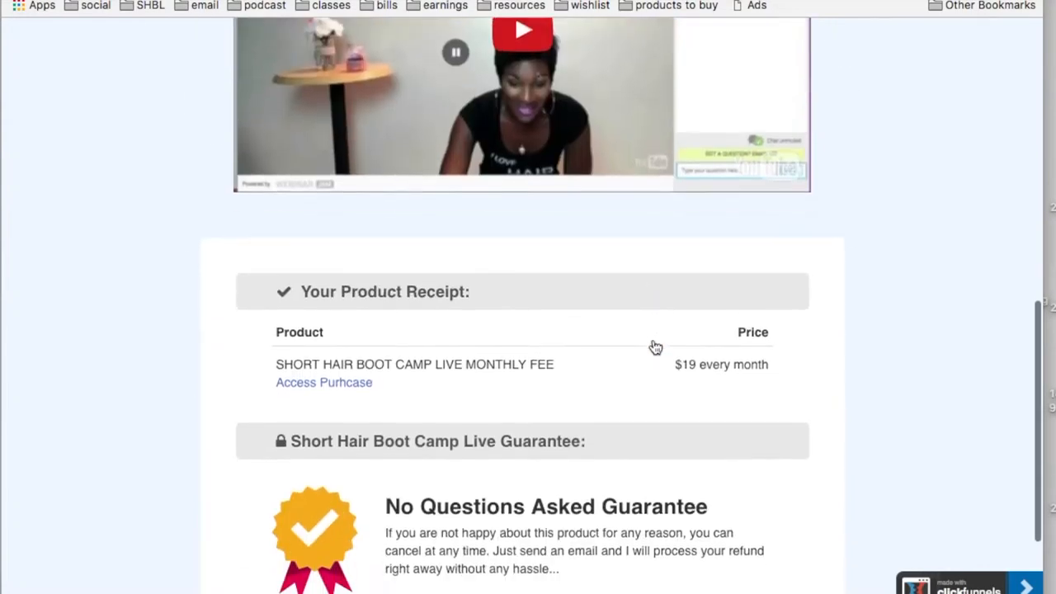
scroll(down, 3)
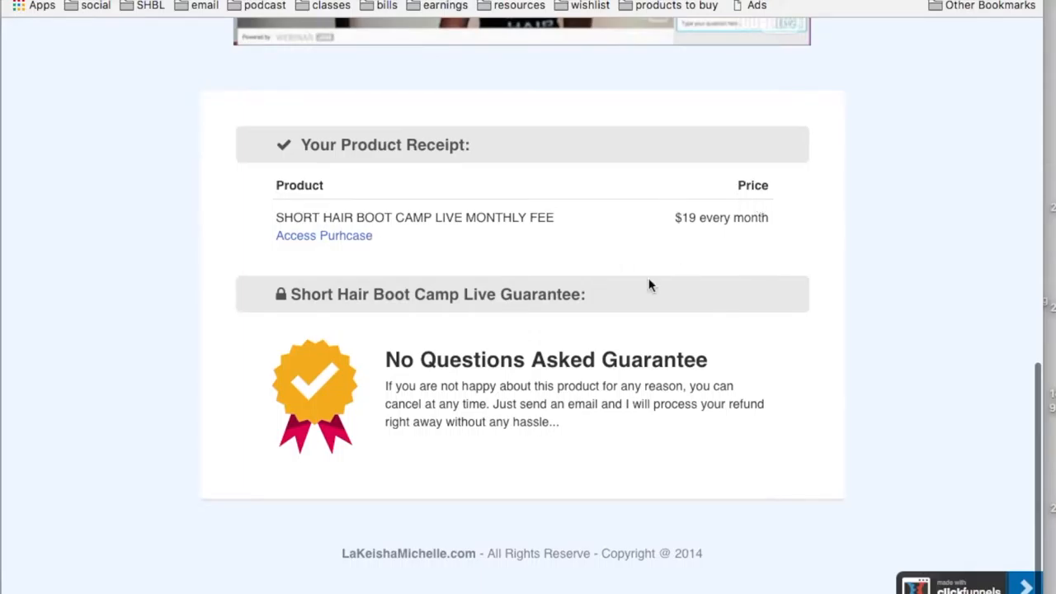
mouse_move(586, 399)
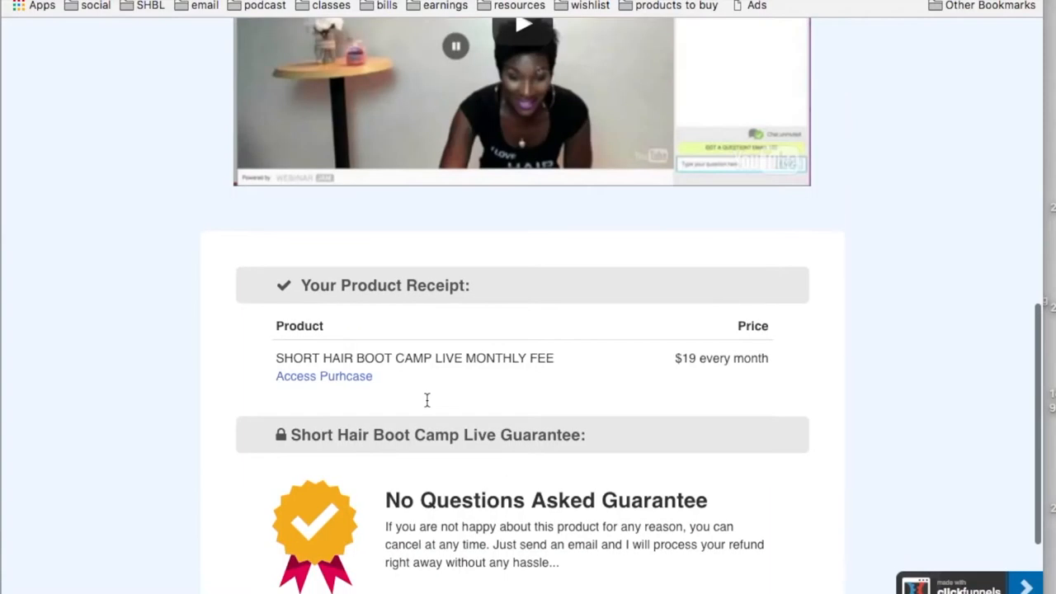
scroll(down, 3)
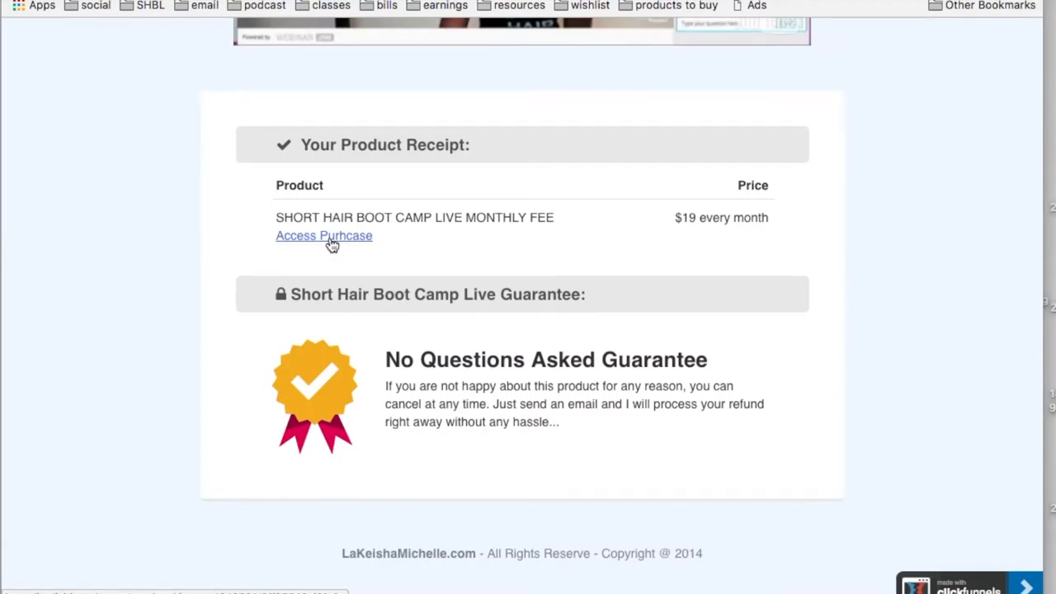
mouse_move(313, 244)
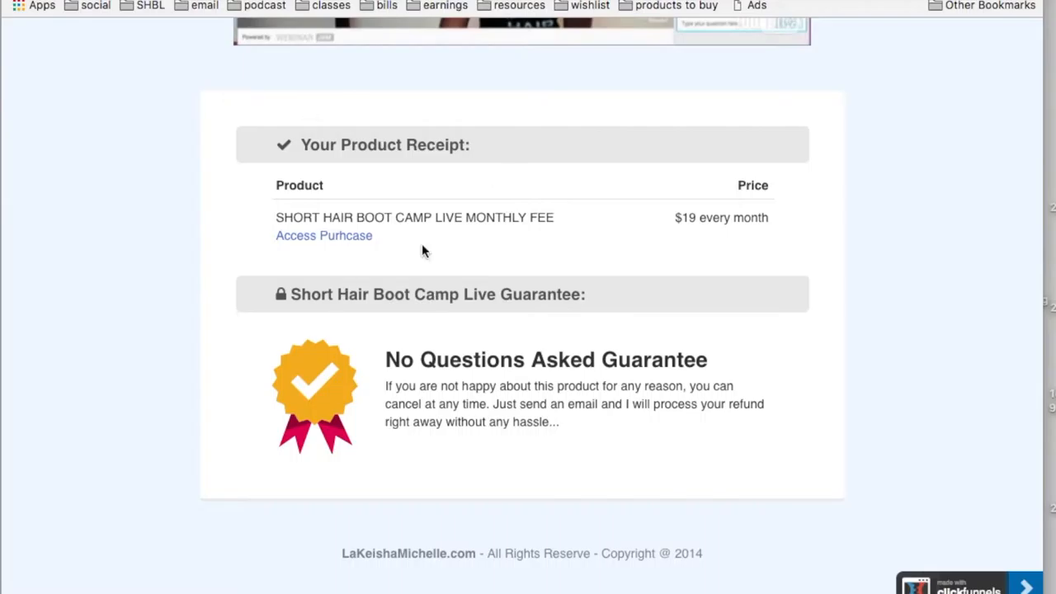
mouse_move(324, 235)
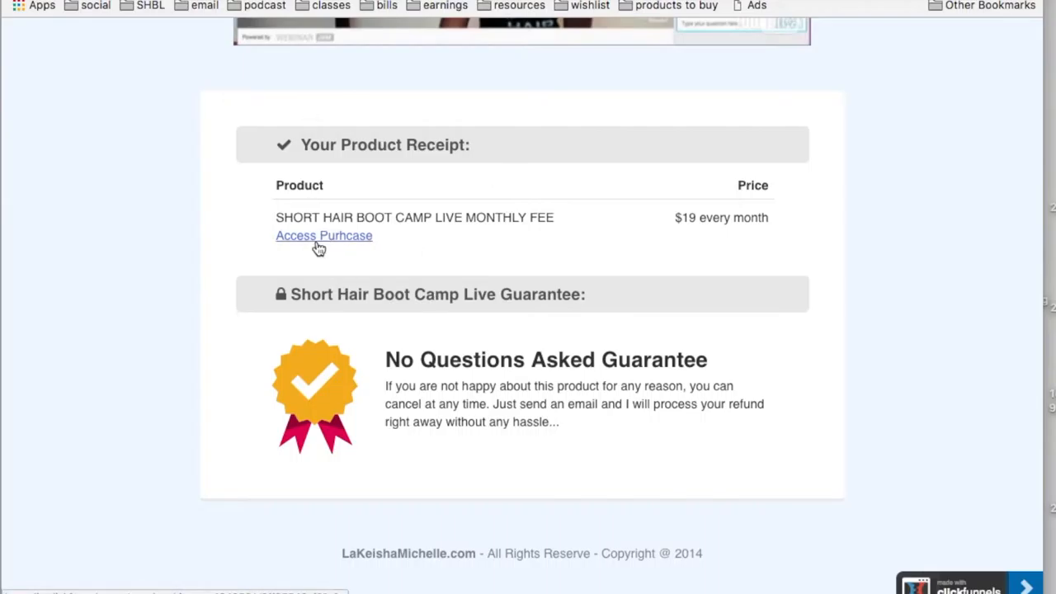
click(323, 235)
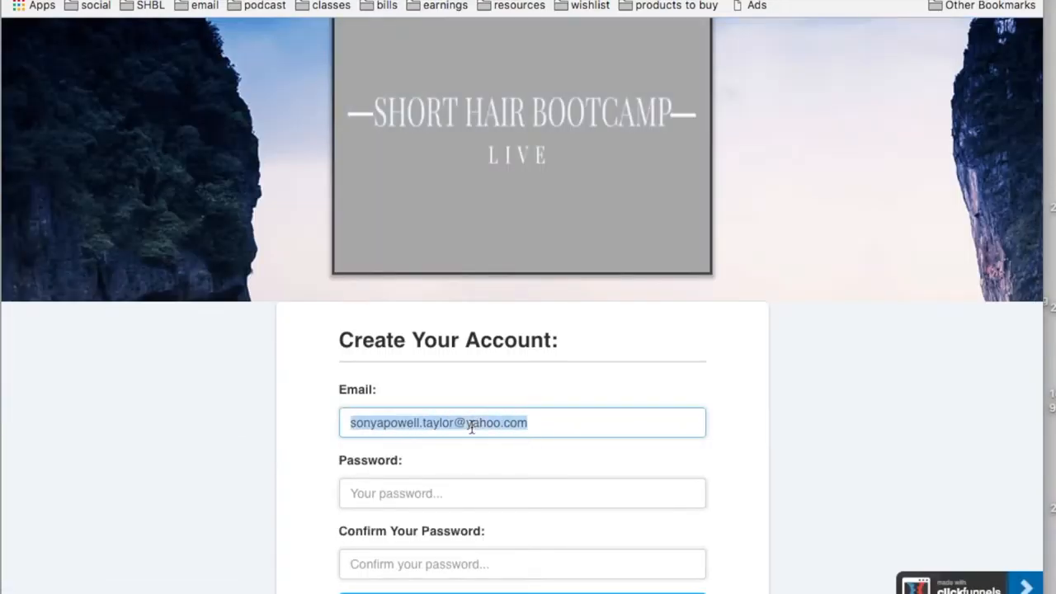
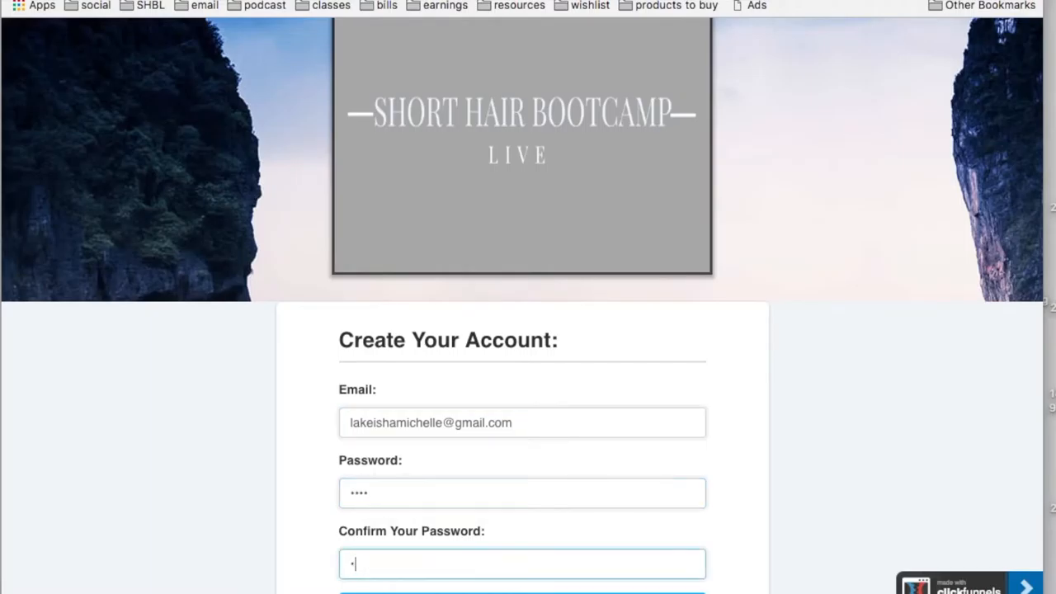
scroll(down, 3)
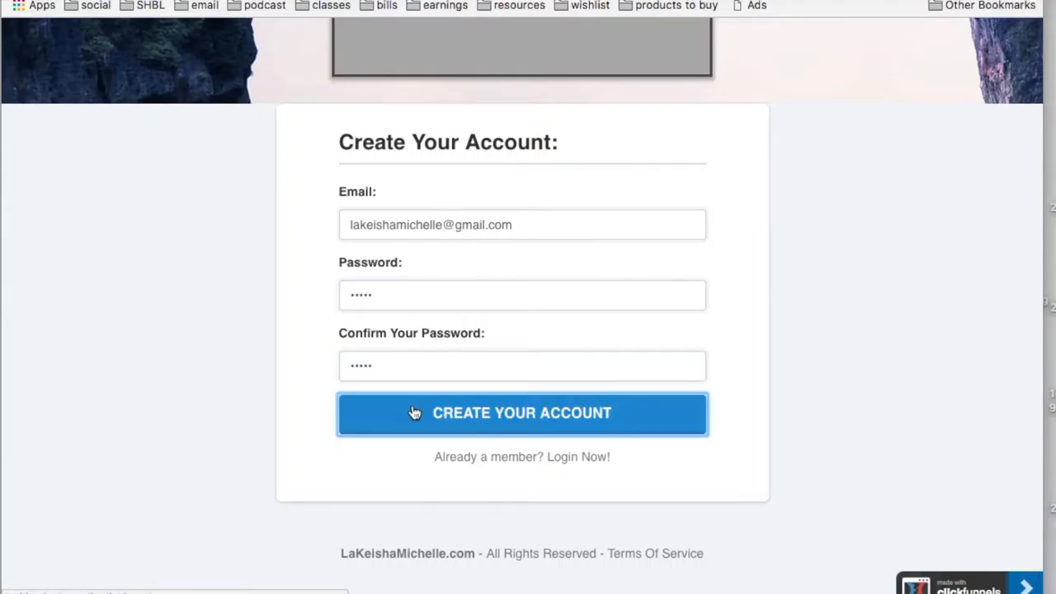
click(521, 412)
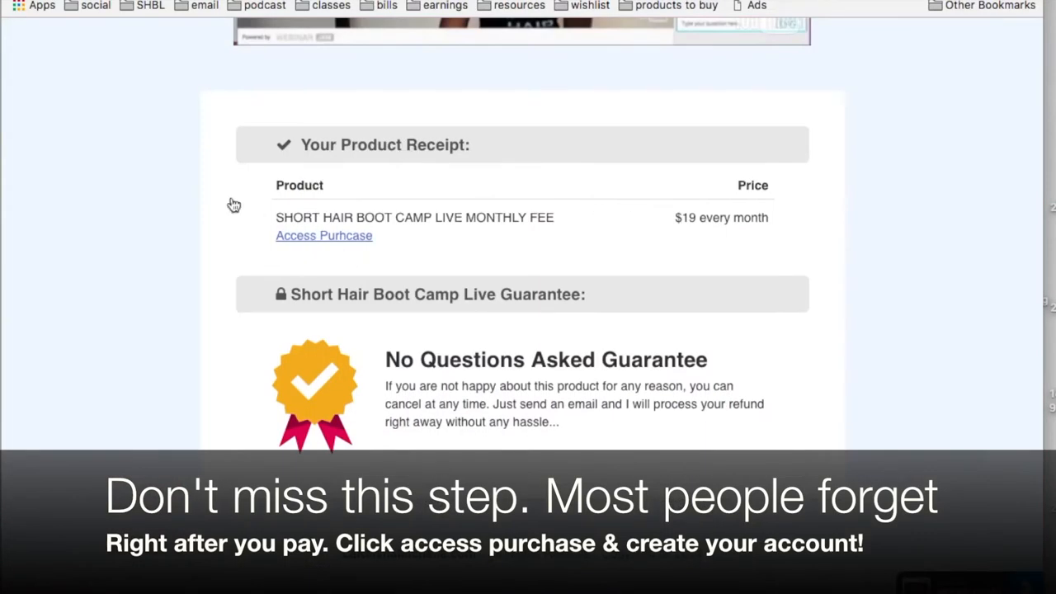
mouse_move(387, 343)
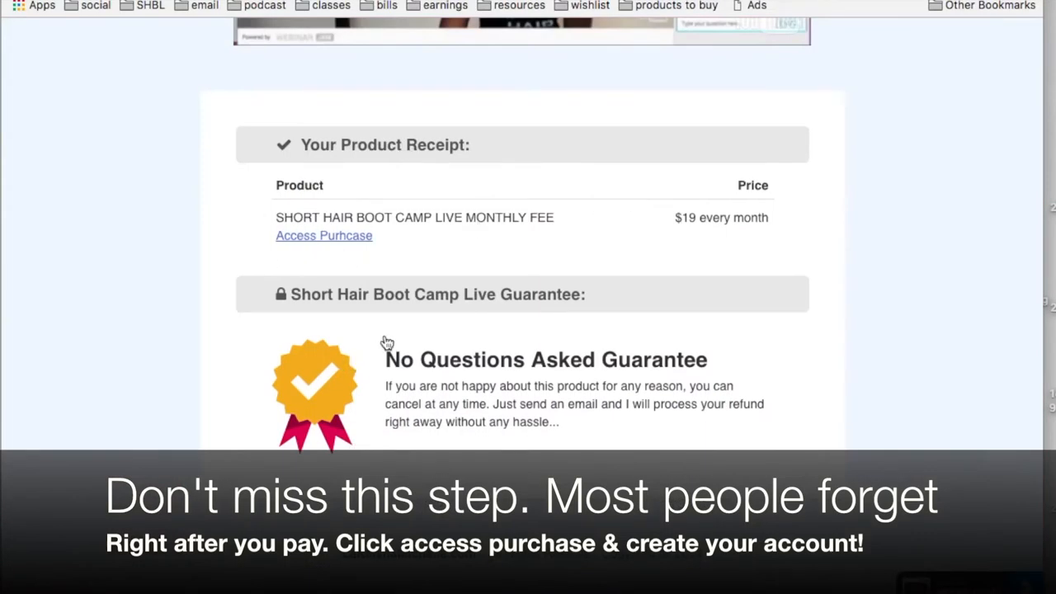
mouse_move(324, 237)
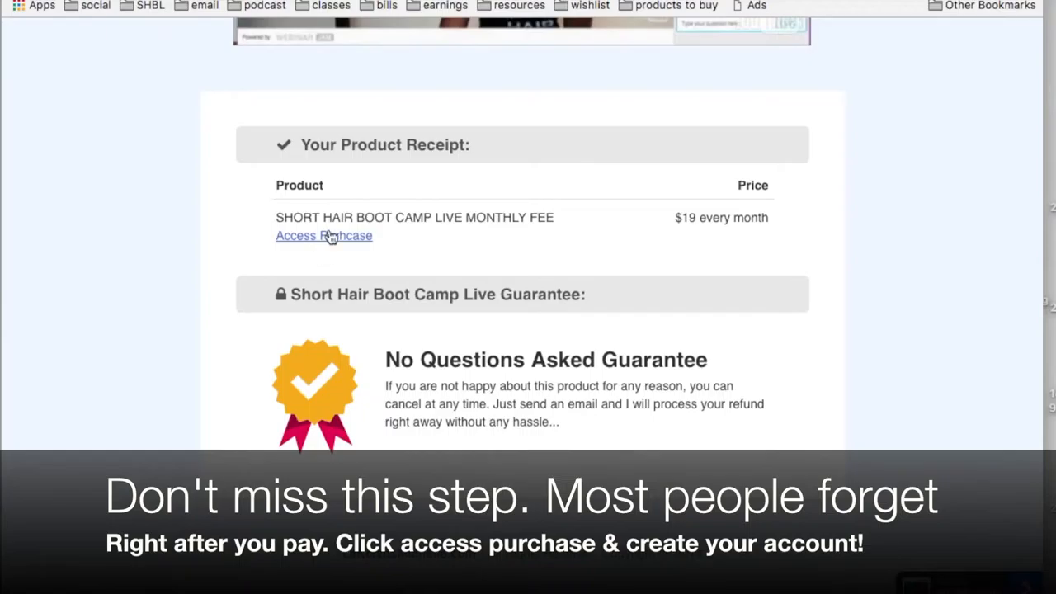
Follow Access Purchase on the receipt again to reach the Short Hair Bootcamp members area
click(324, 235)
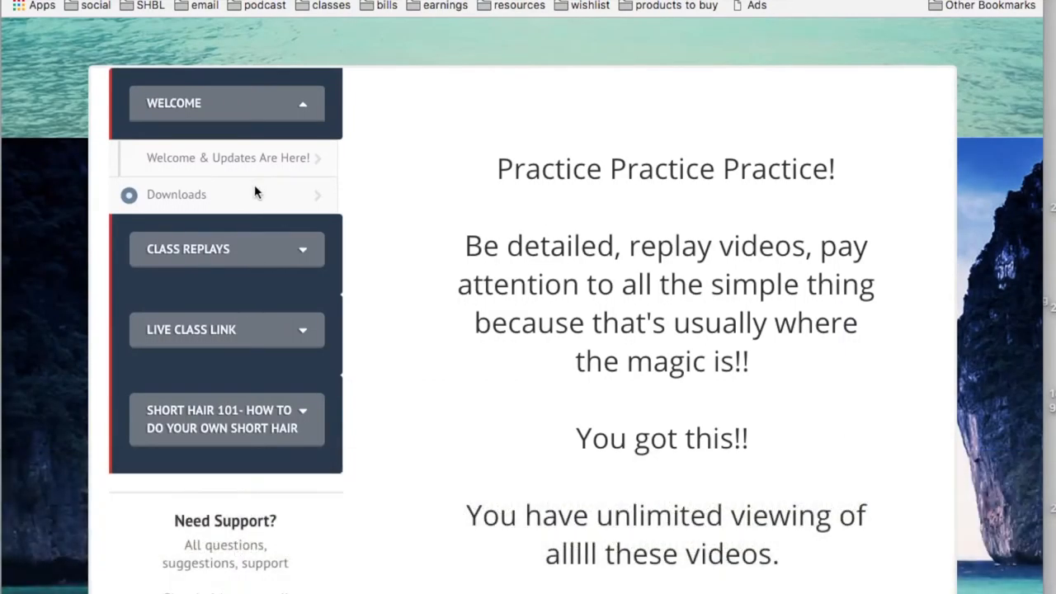
Expand Class Replays, view Styling Curls!, then open the Kim Comes to Visit replay
click(226, 248)
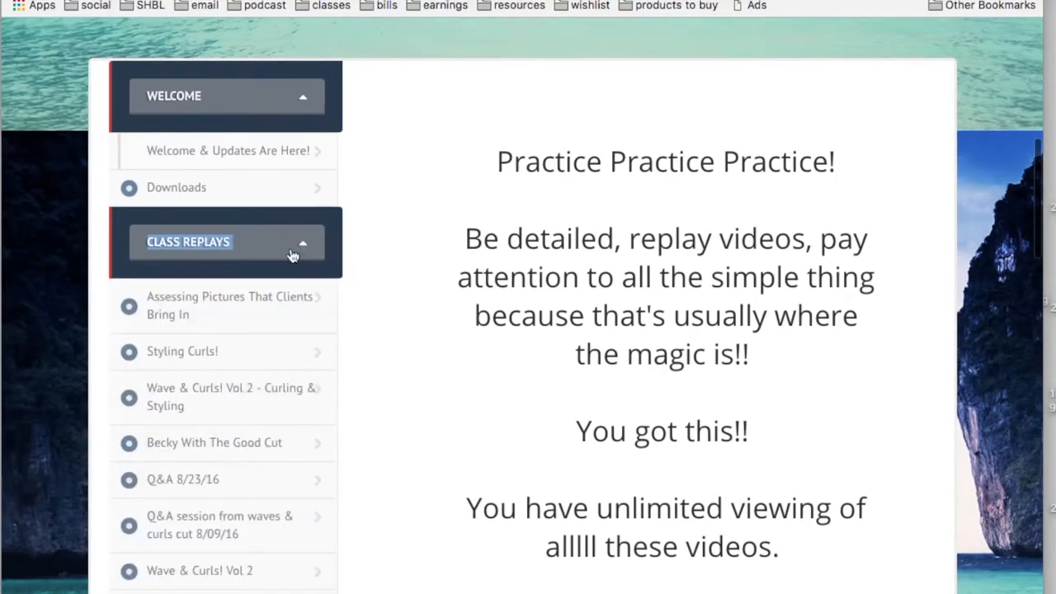
mouse_move(301, 248)
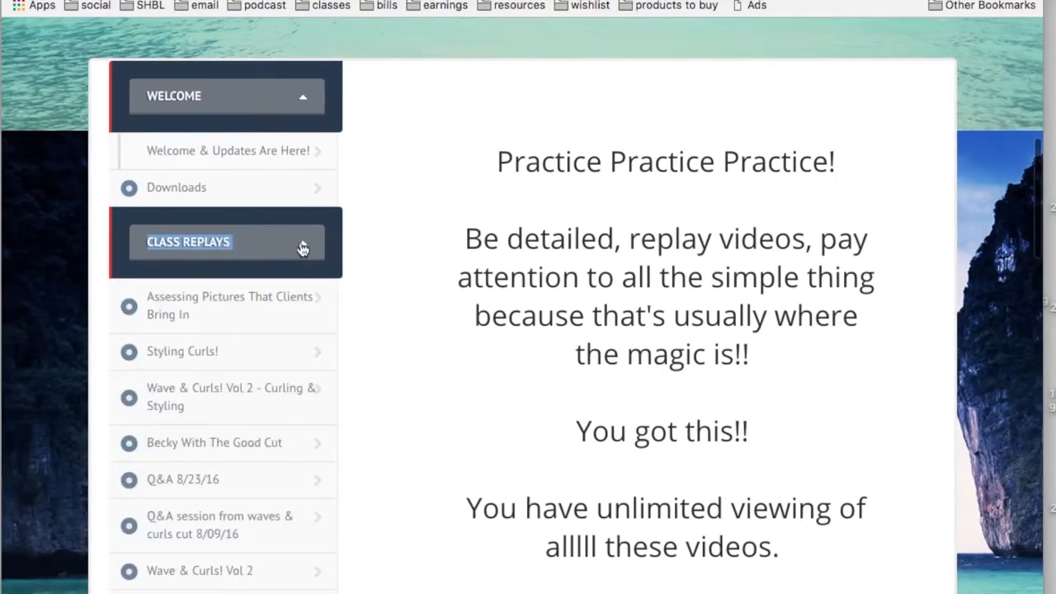
click(225, 242)
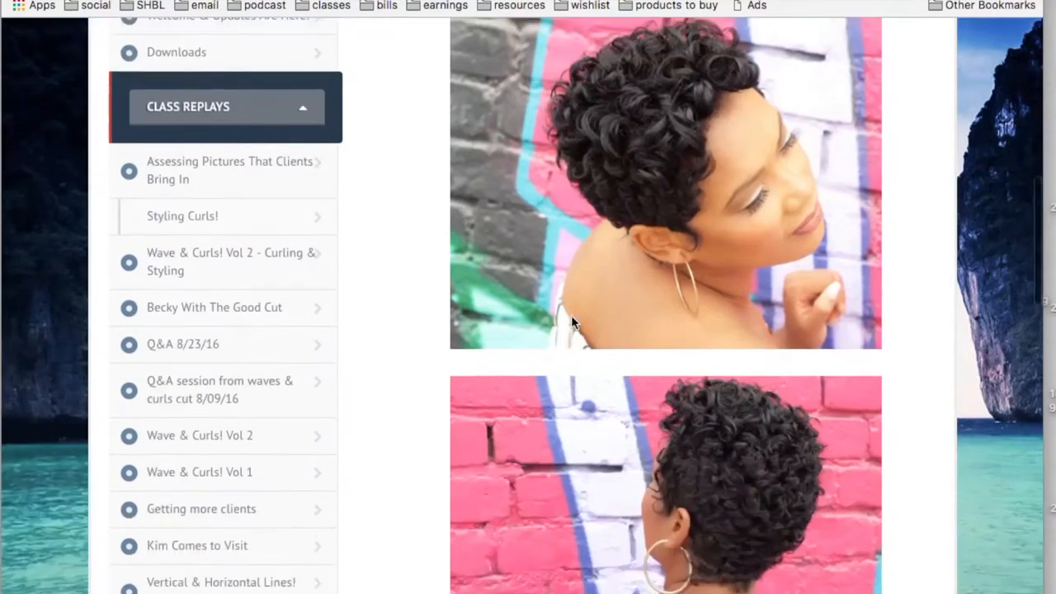
scroll(down, 3)
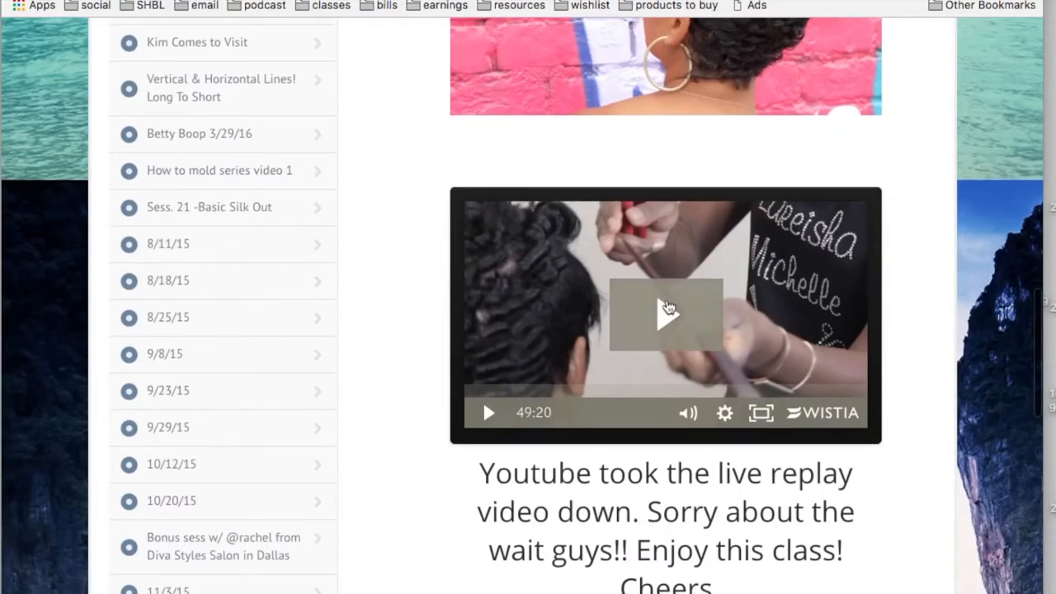
mouse_move(730, 445)
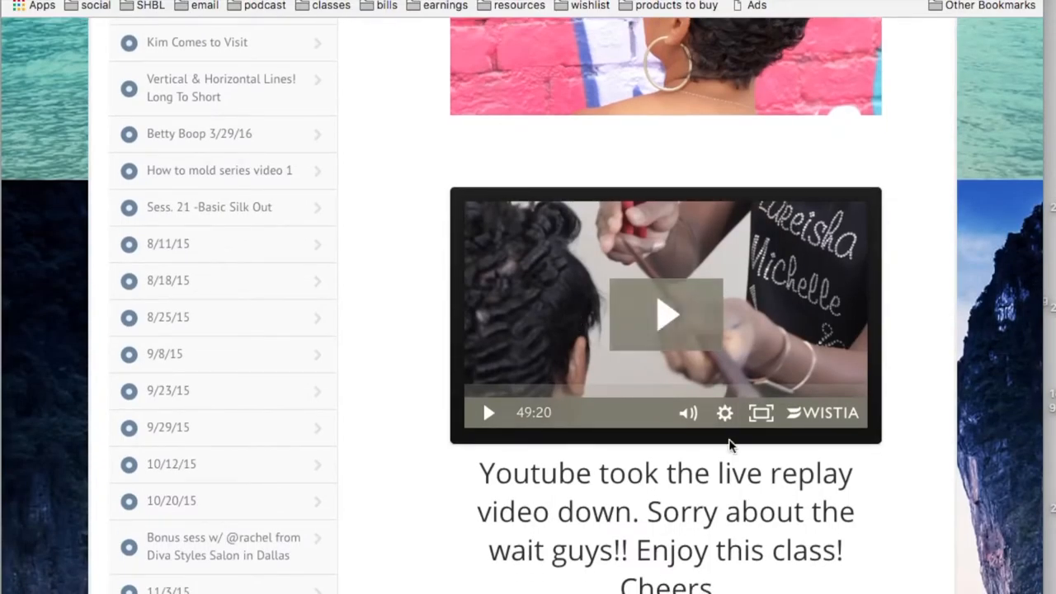
click(665, 313)
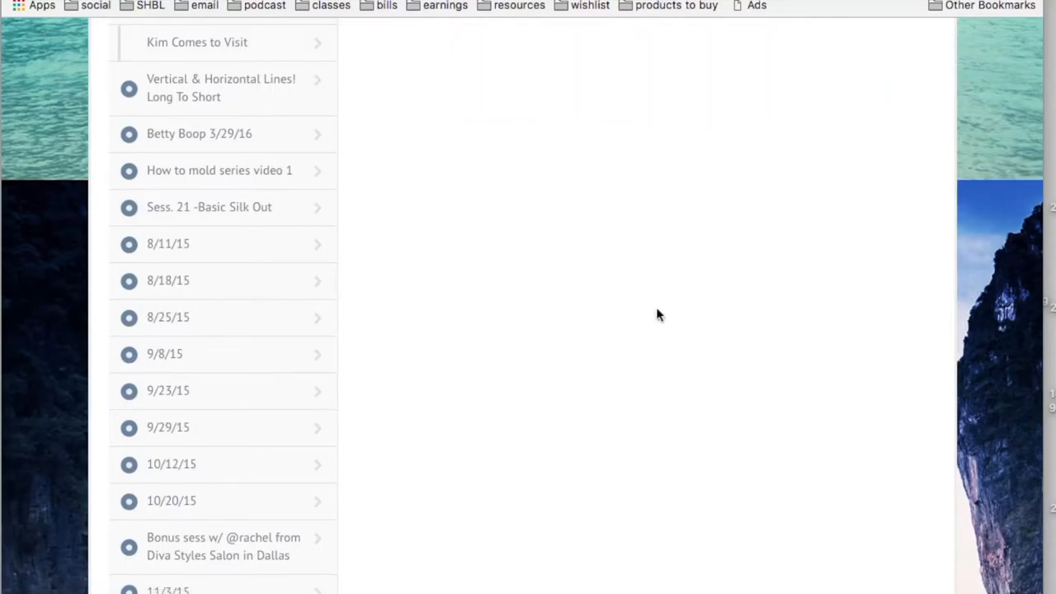
mouse_move(597, 338)
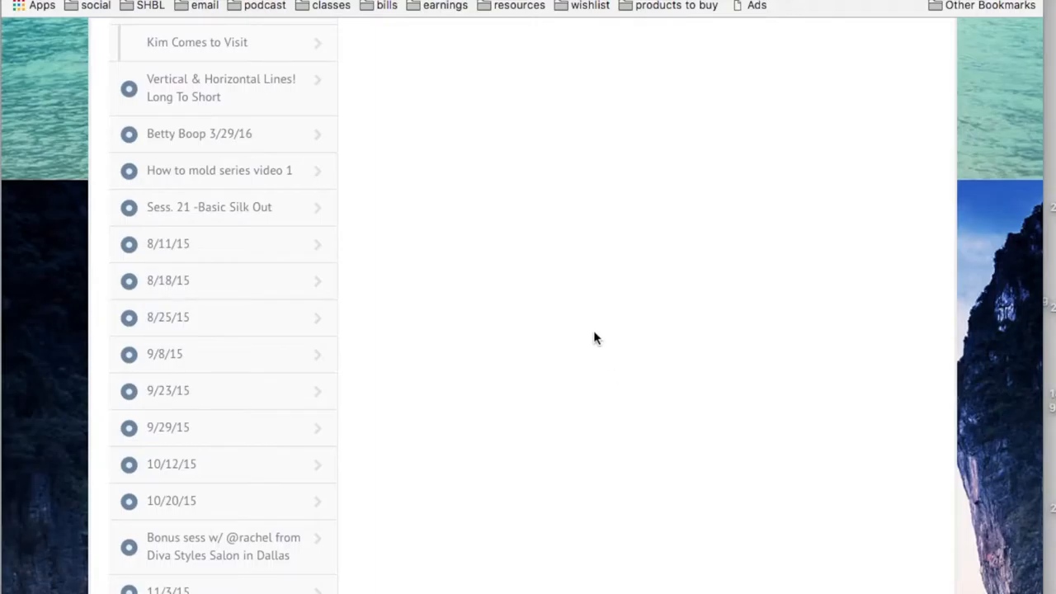
scroll(up, 3)
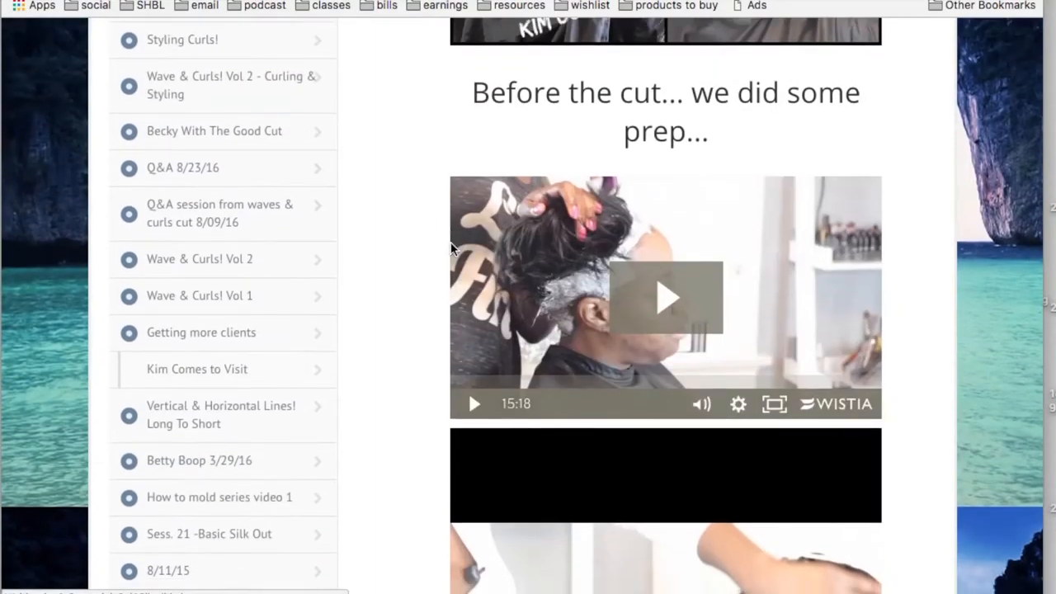
Scroll the Kim Comes to Visit lesson and play, then pause, its bottom replay video
scroll(down, 3)
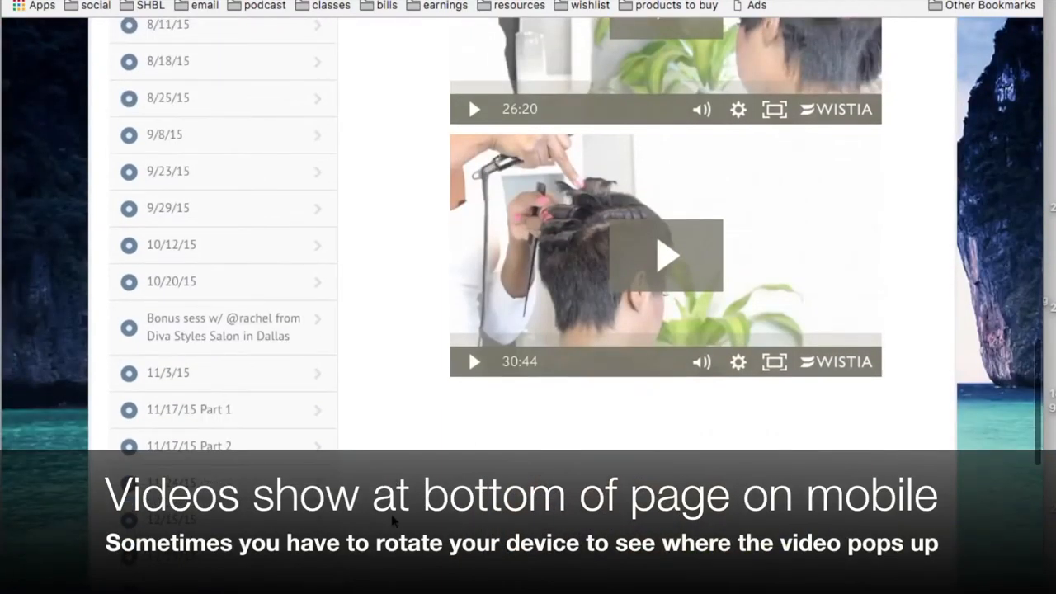
scroll(up, 3)
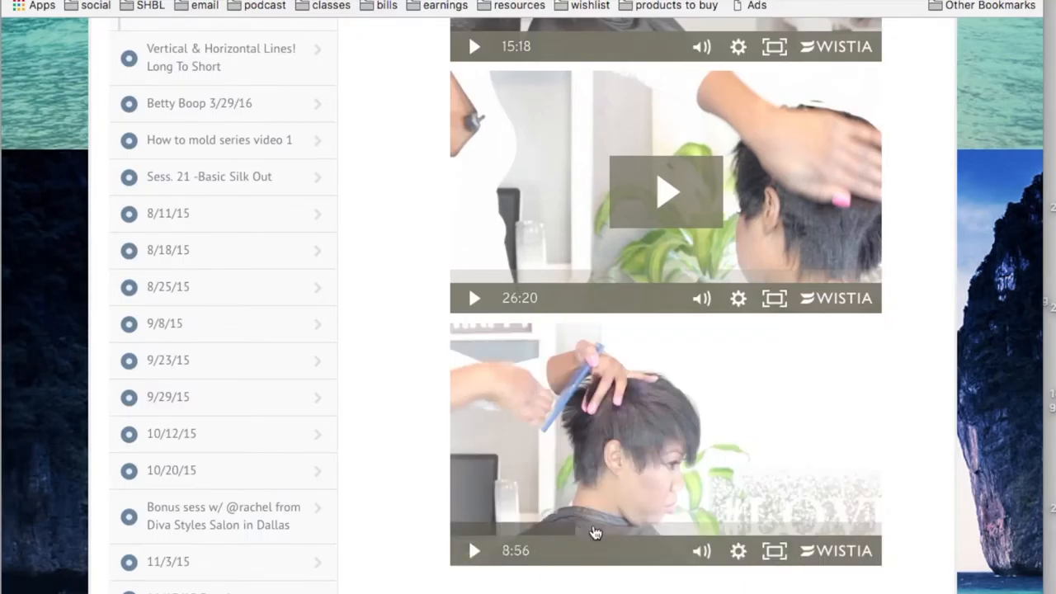
click(473, 550)
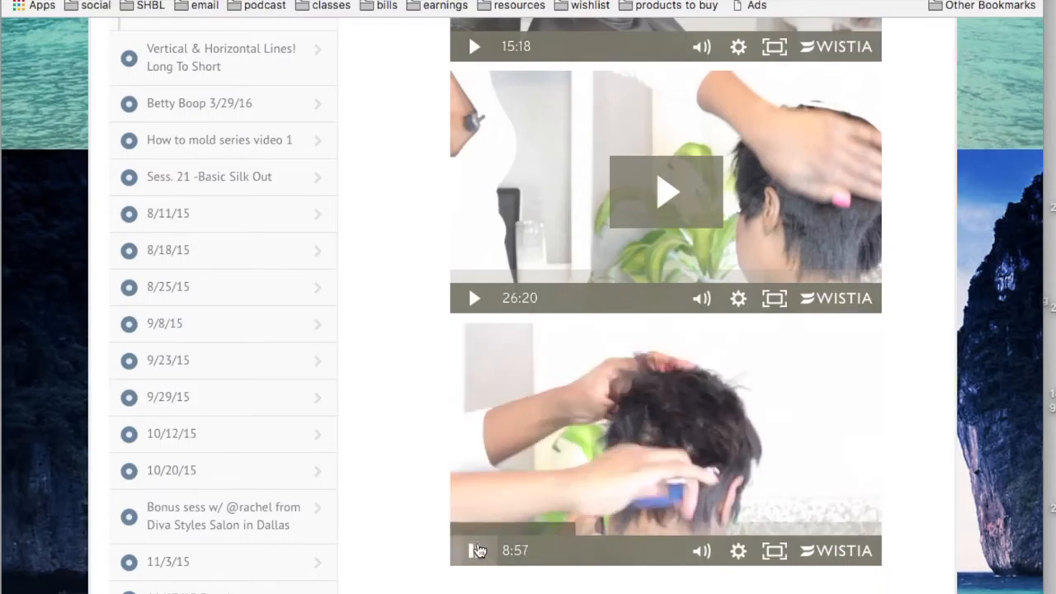
click(475, 550)
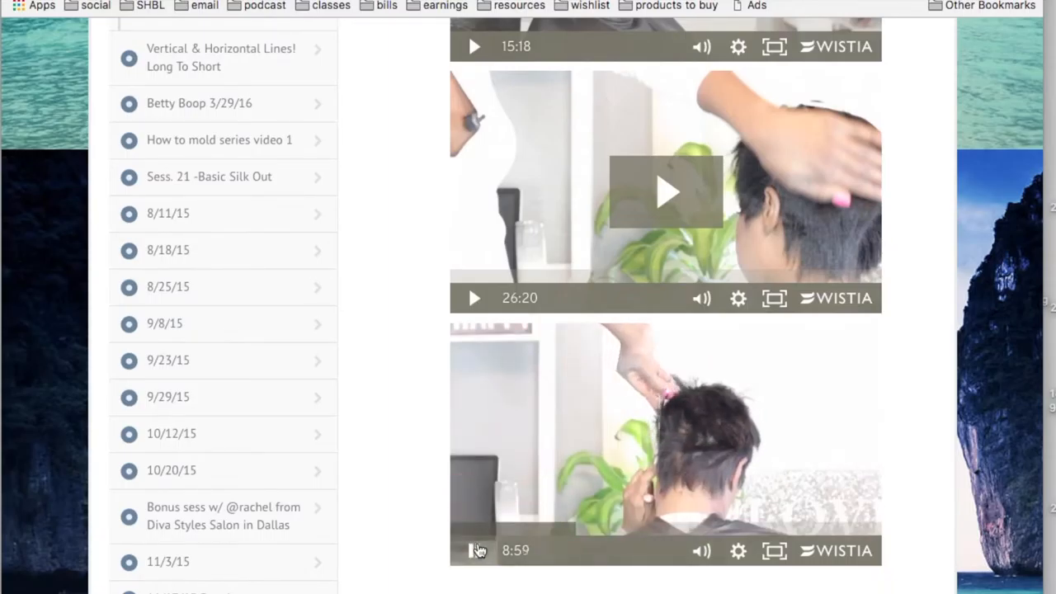
click(474, 551)
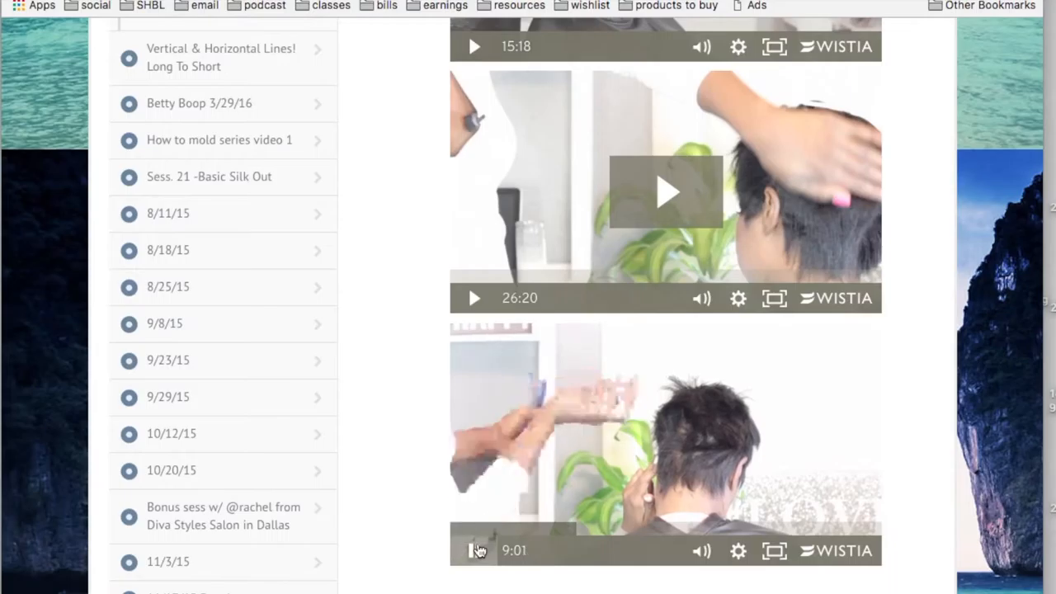
click(474, 550)
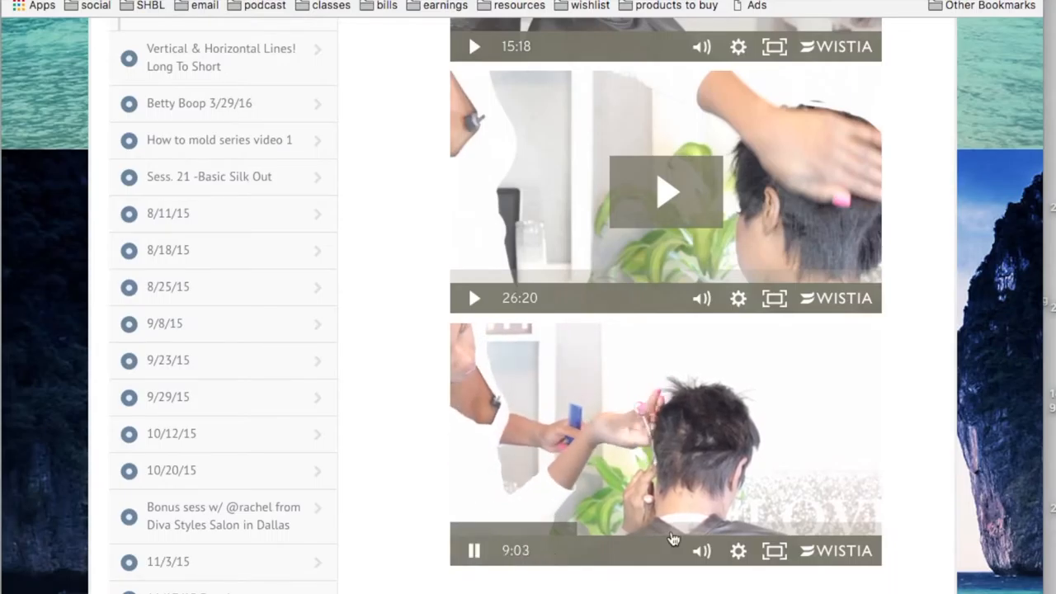
click(474, 550)
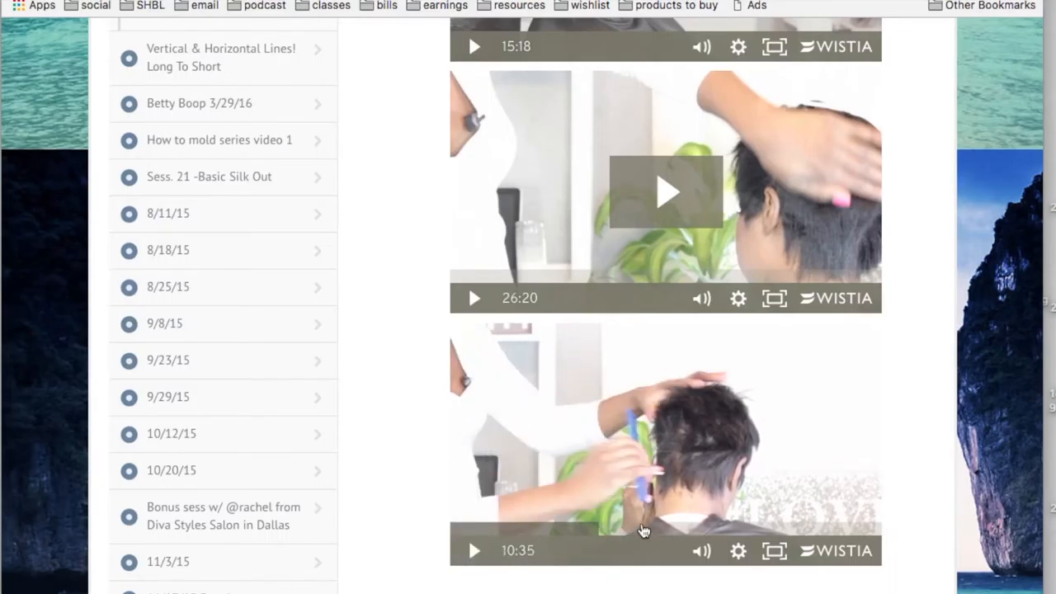
click(475, 550)
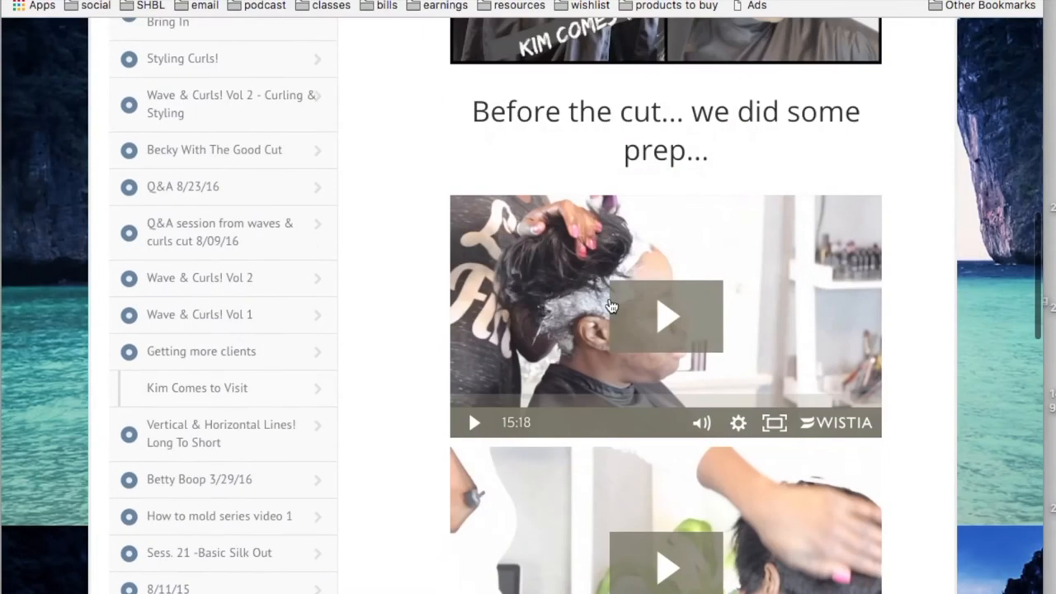
Scroll the welcome text through practice tips, the private Facebook group and the support email
scroll(up, 3)
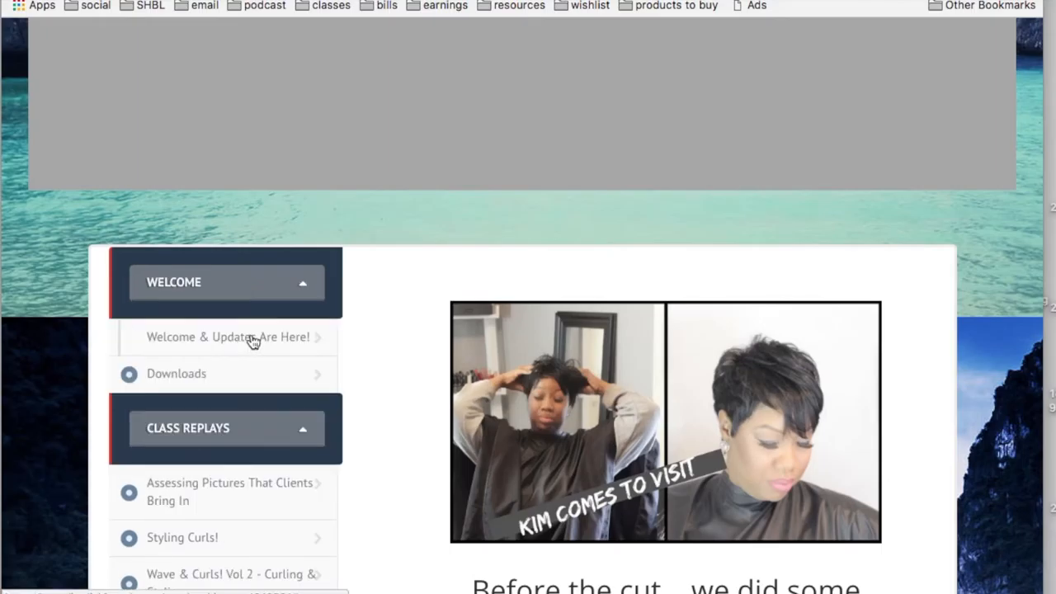
scroll(down, 3)
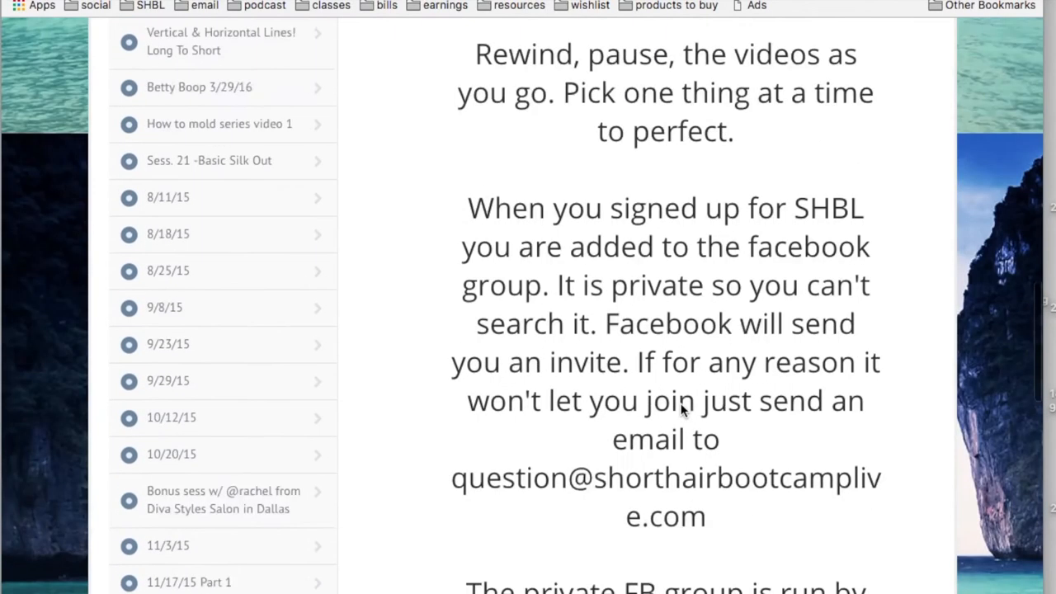
scroll(down, 3)
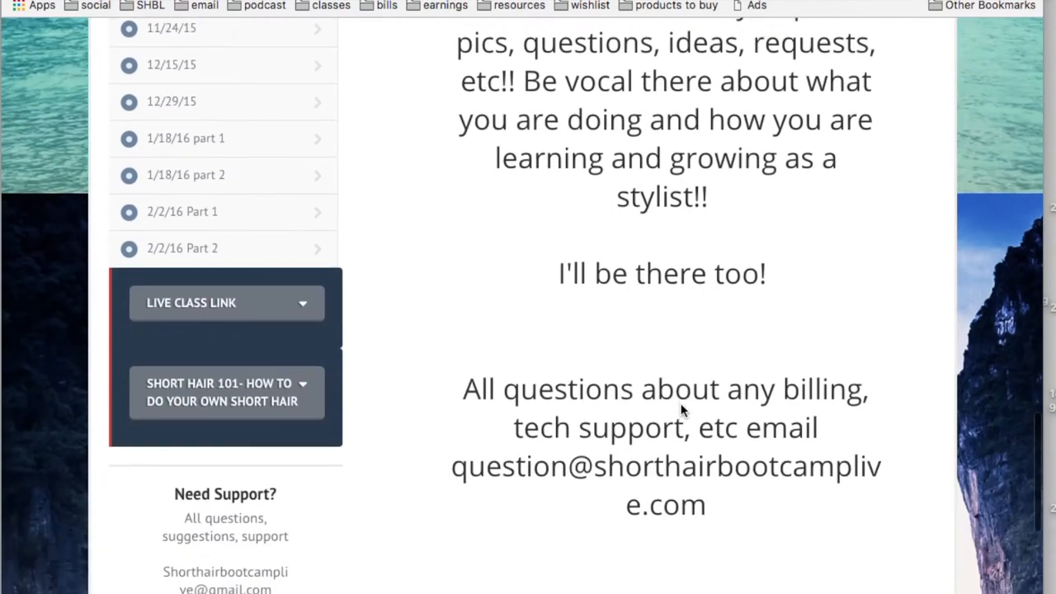
scroll(down, 3)
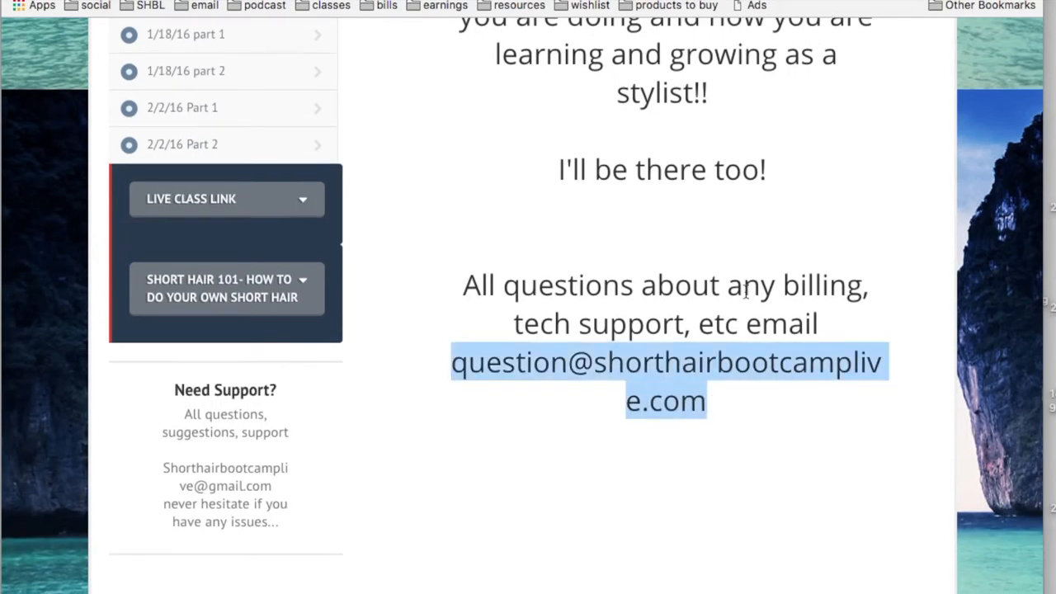
scroll(up, 3)
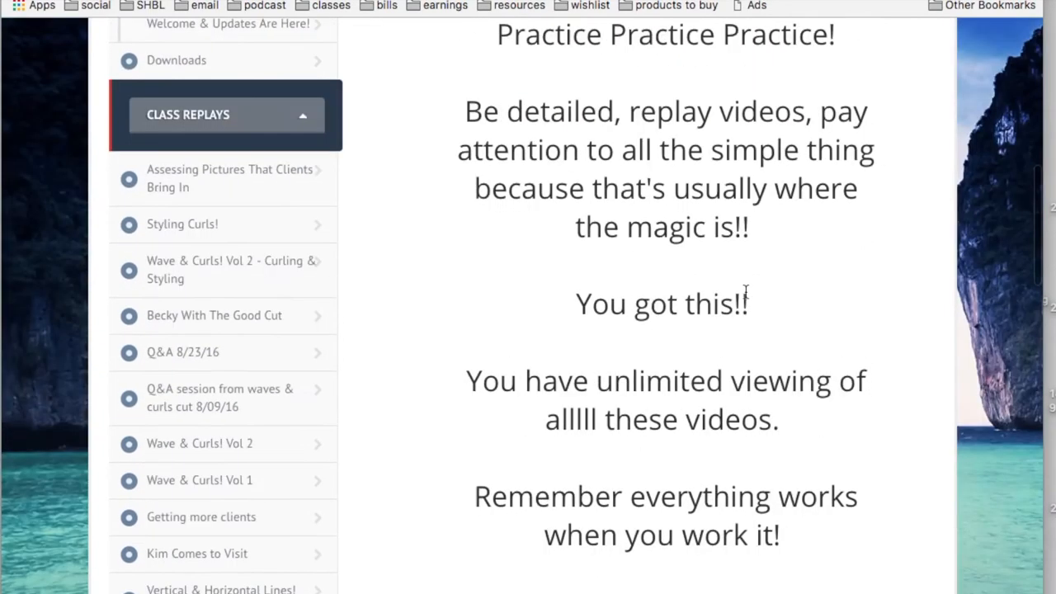
scroll(up, 3)
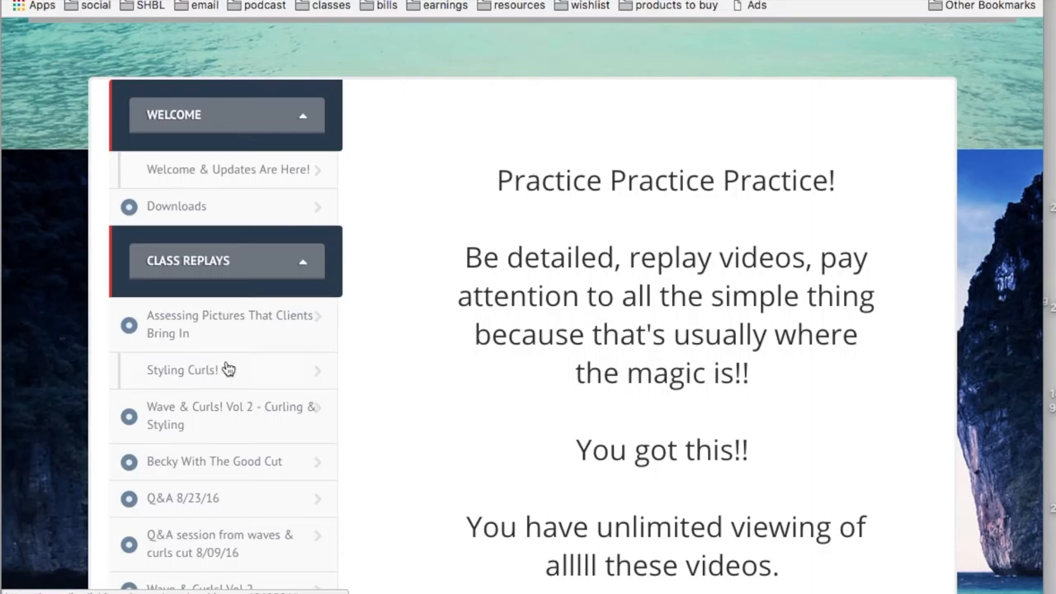
scroll(down, 3)
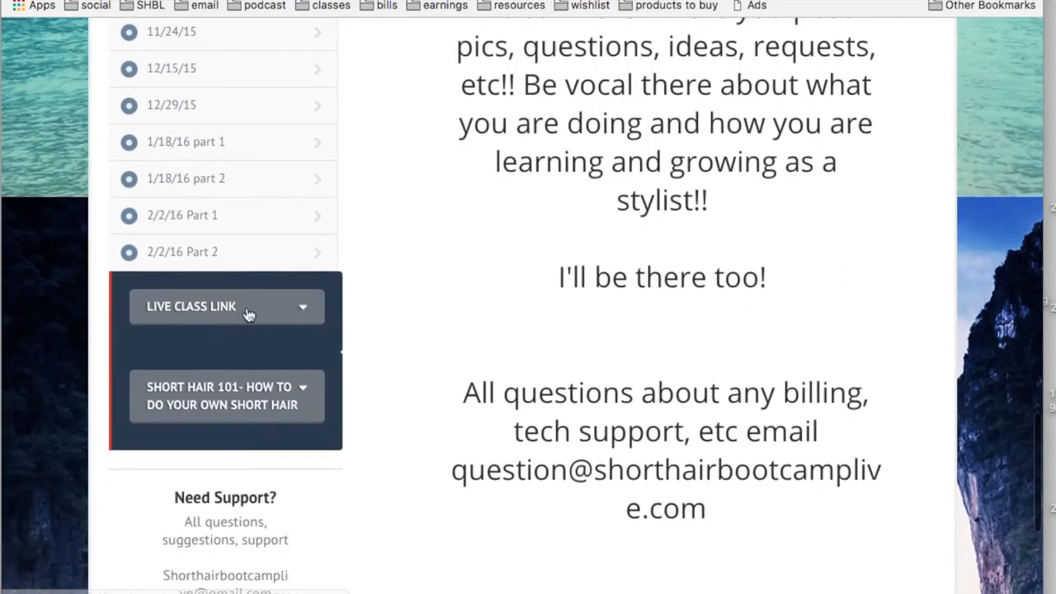
Expand the LIVE CLASS LINK sidebar section to reveal its live class lesson
click(226, 306)
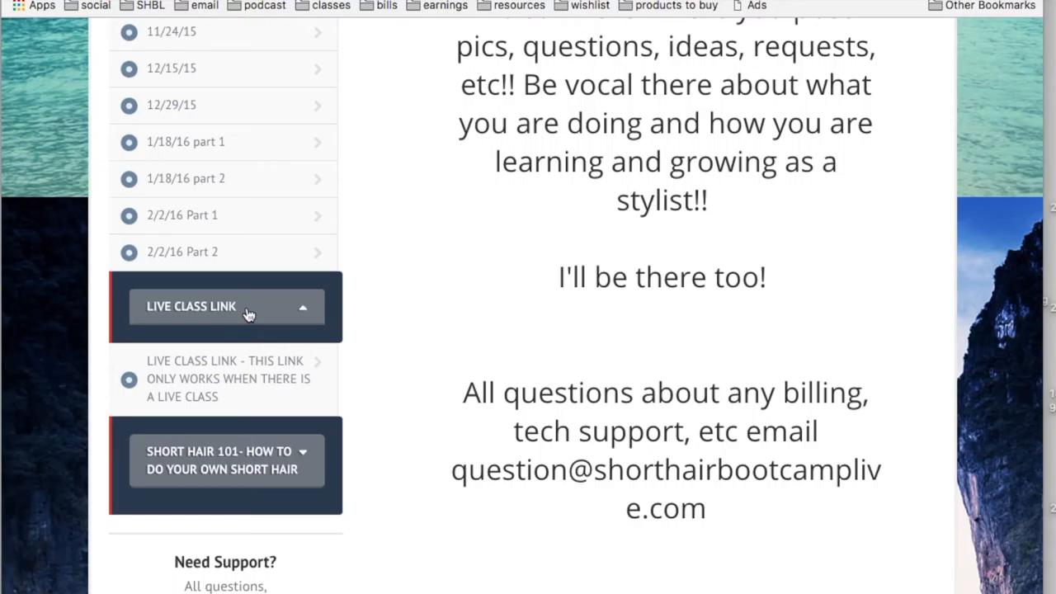
mouse_move(224, 289)
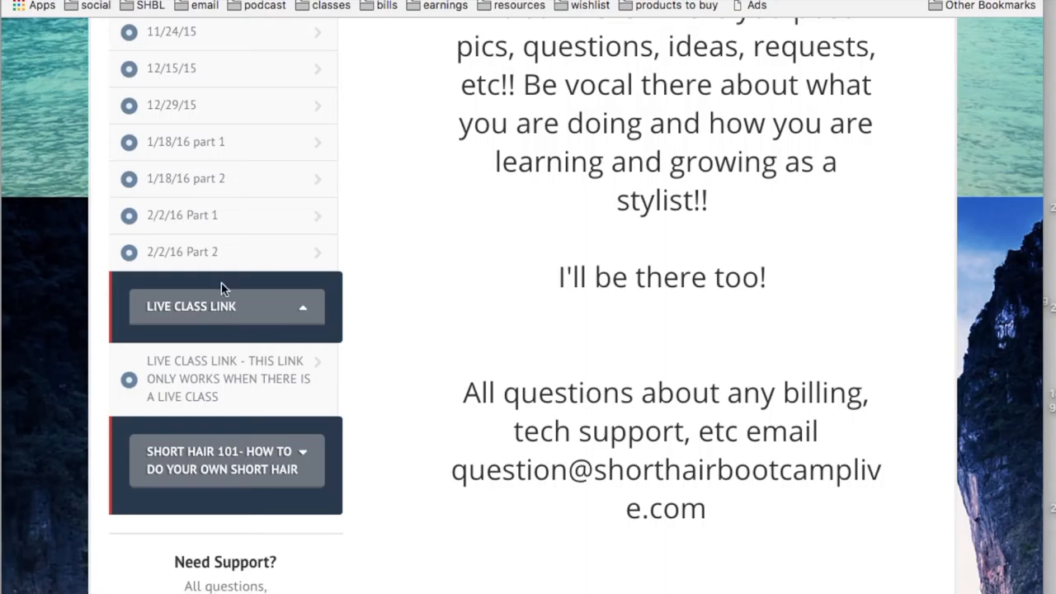
mouse_move(206, 317)
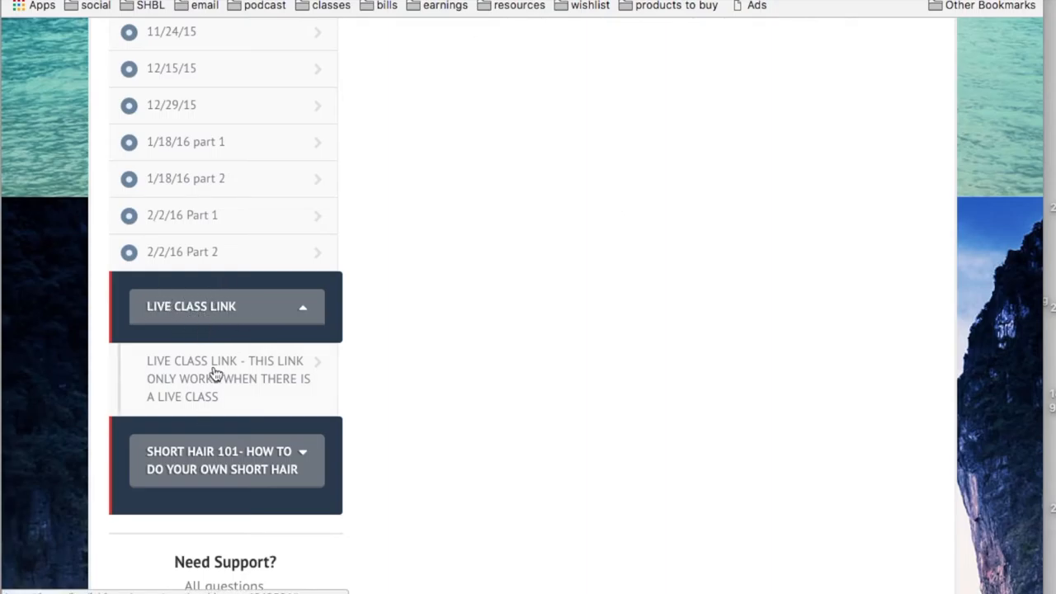
mouse_move(384, 324)
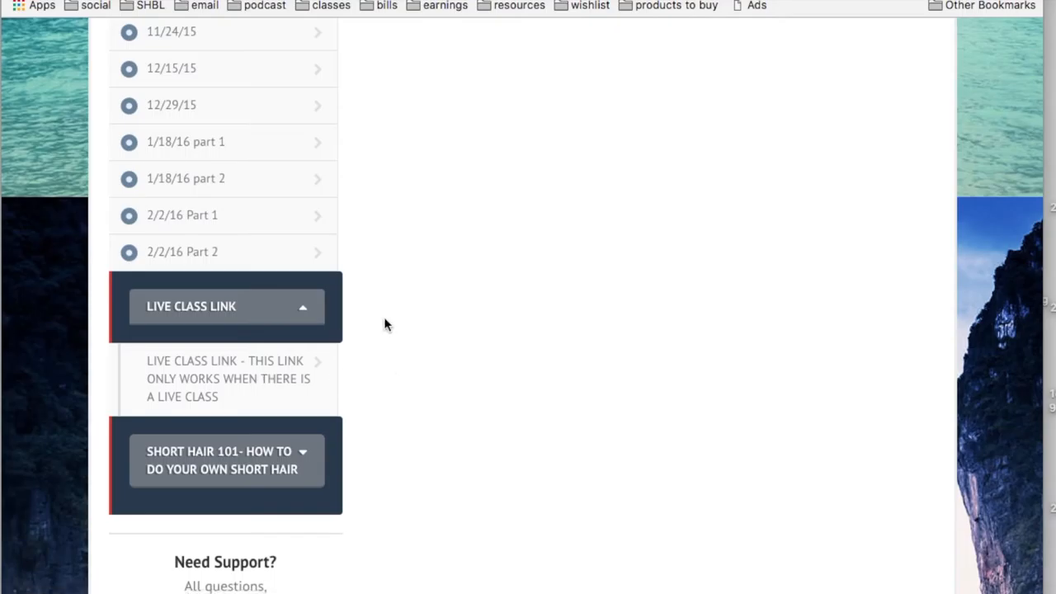
mouse_move(282, 388)
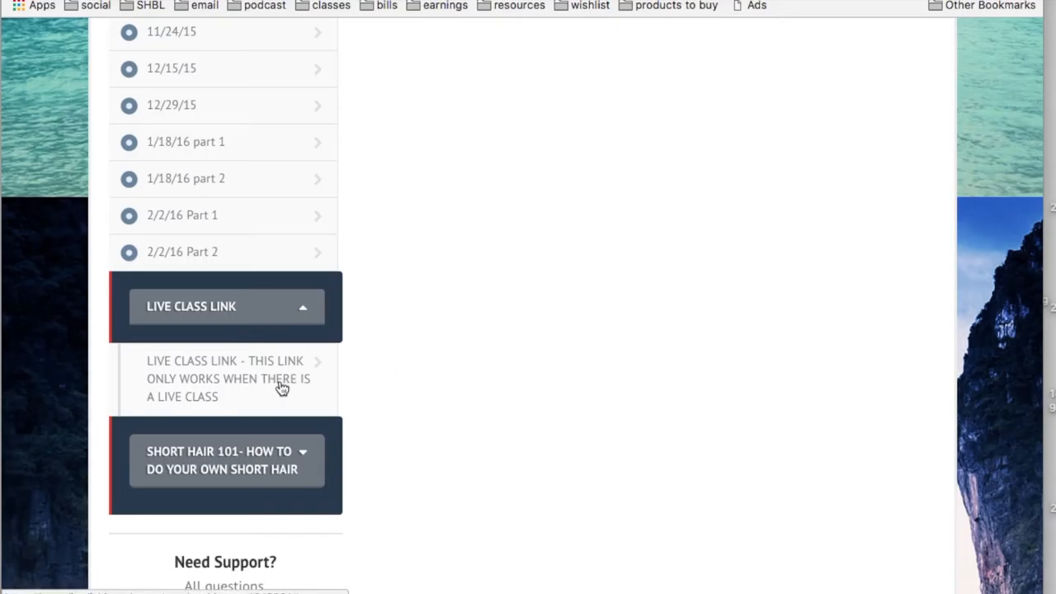
mouse_move(254, 382)
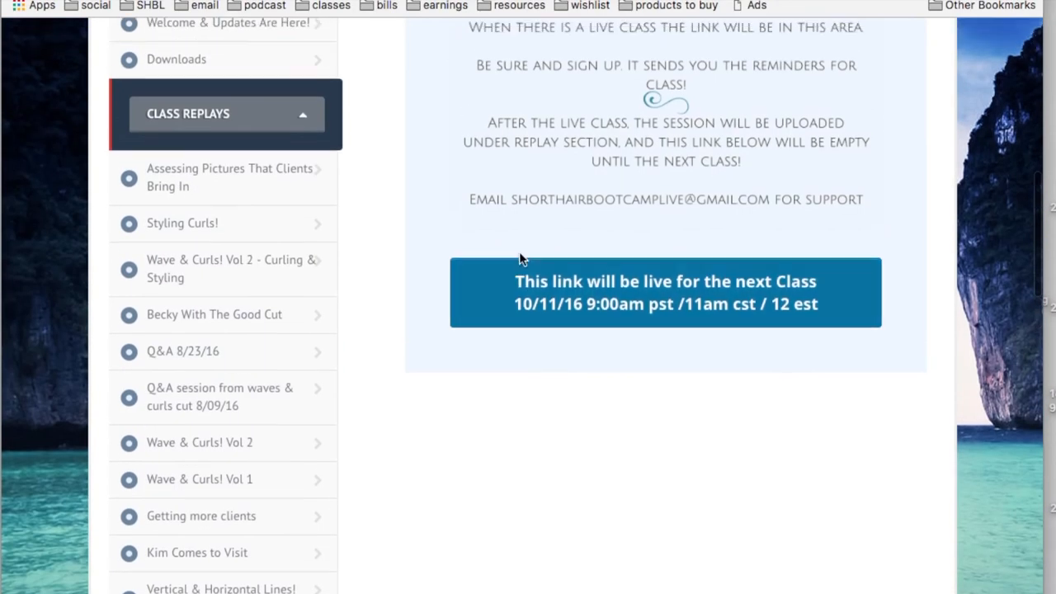
scroll(up, 3)
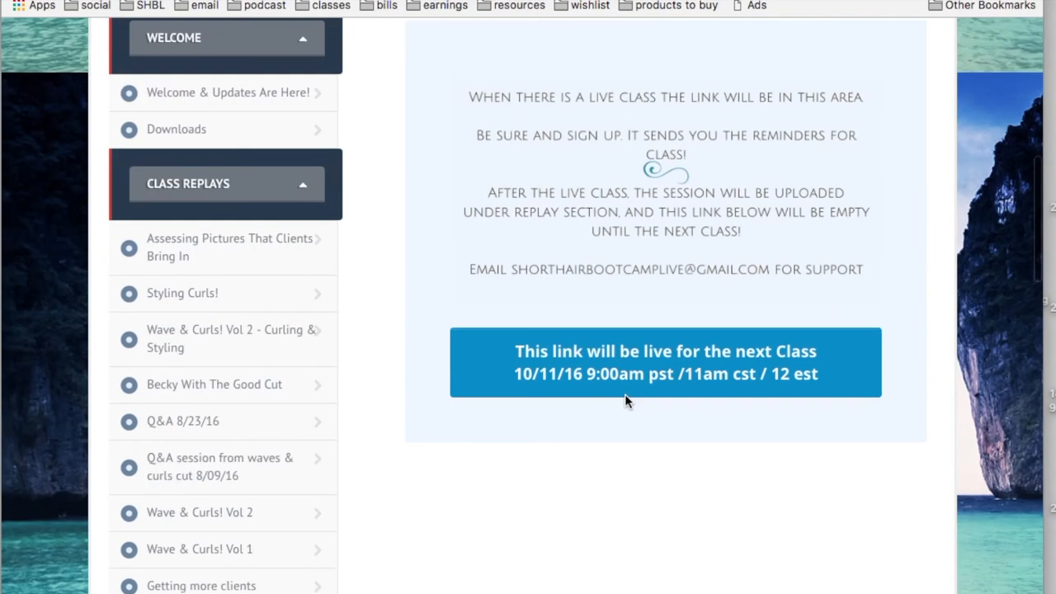
scroll(down, 3)
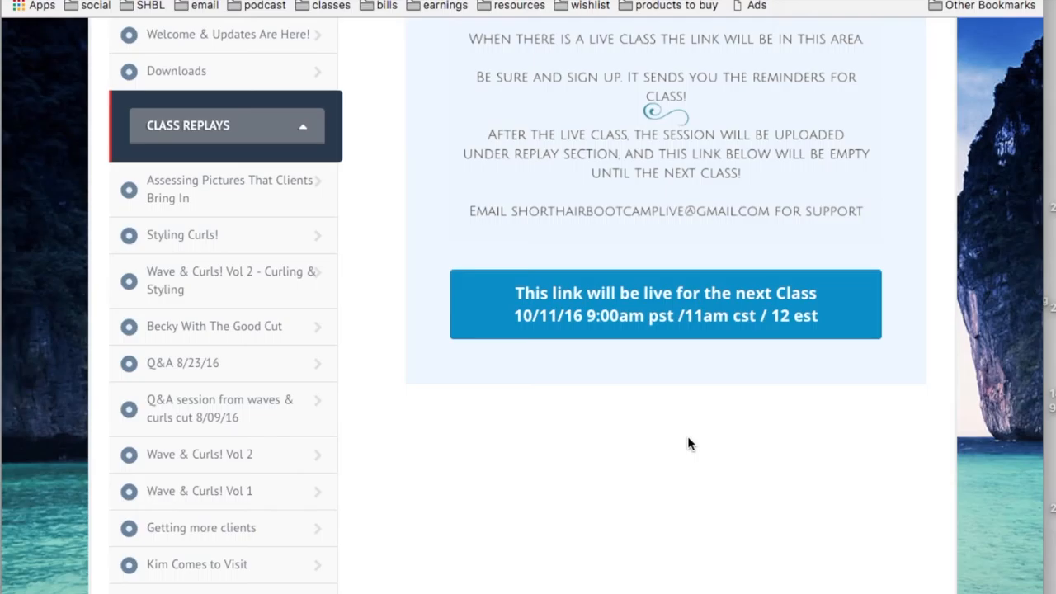
mouse_move(691, 371)
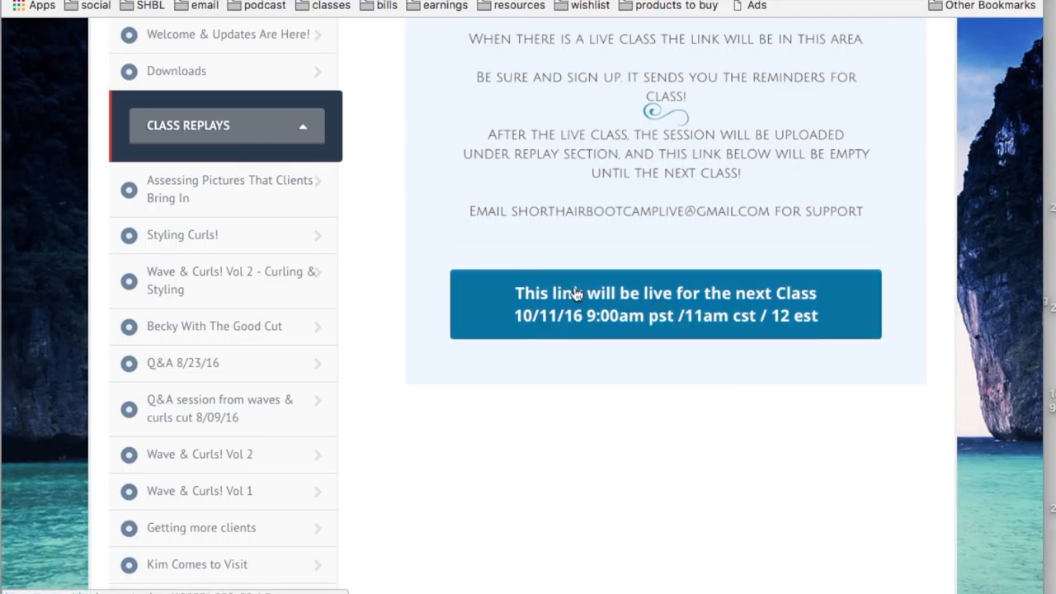
scroll(up, 3)
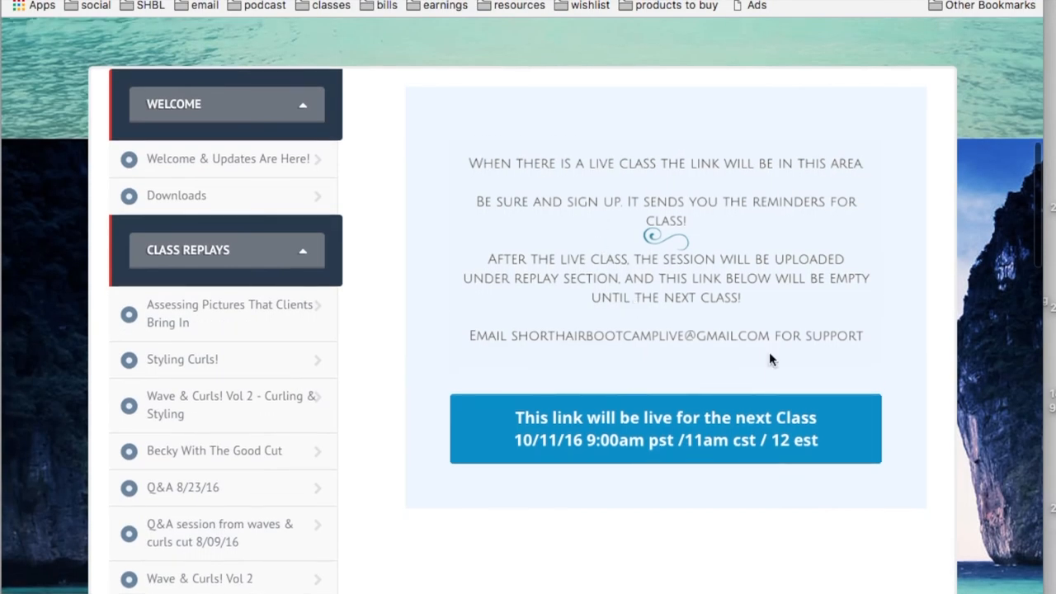
scroll(down, 3)
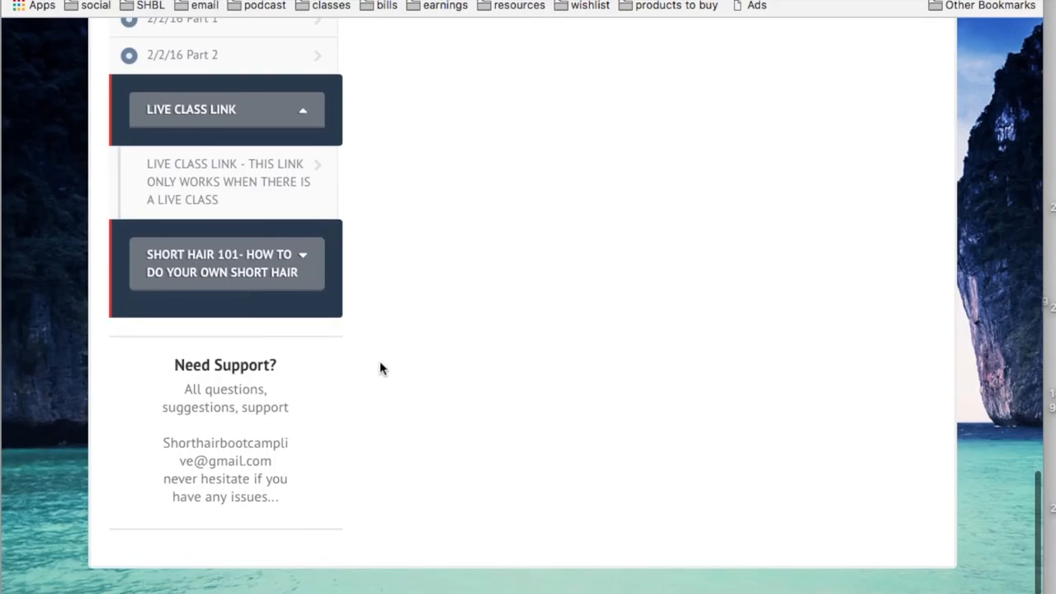
scroll(up, 3)
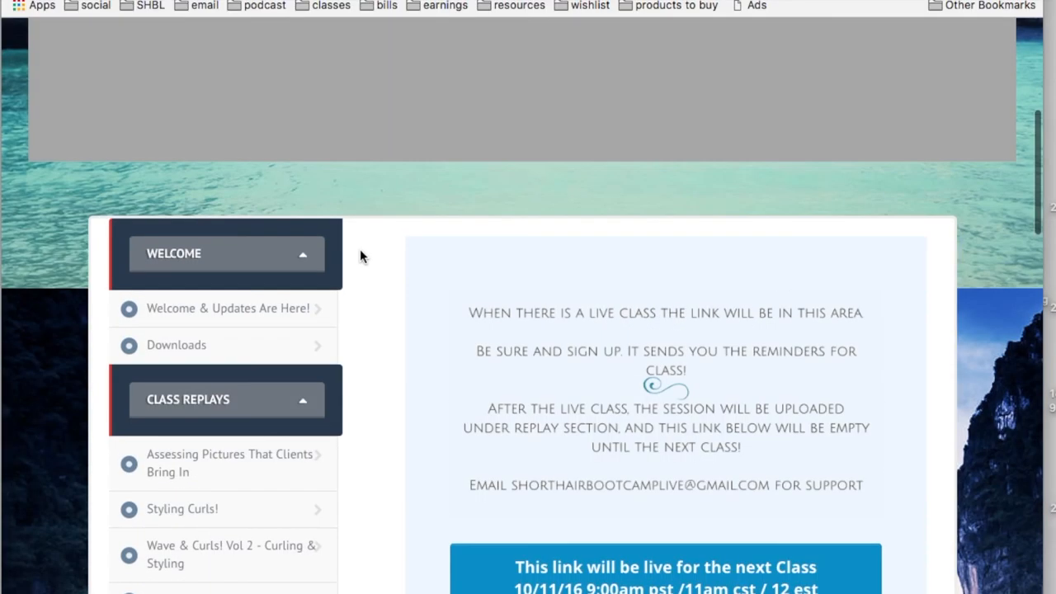
scroll(down, 3)
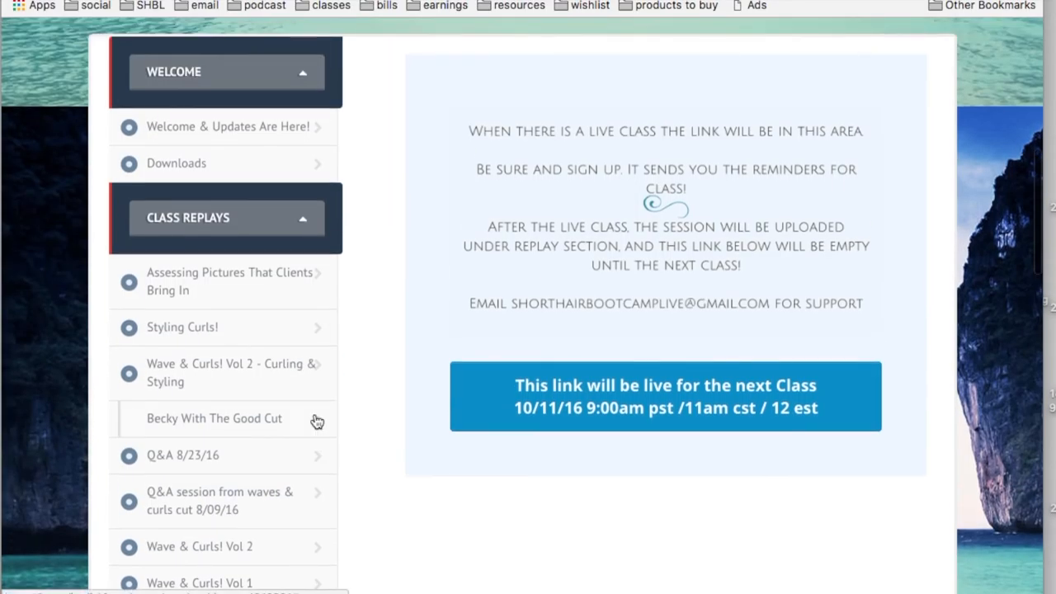
scroll(down, 3)
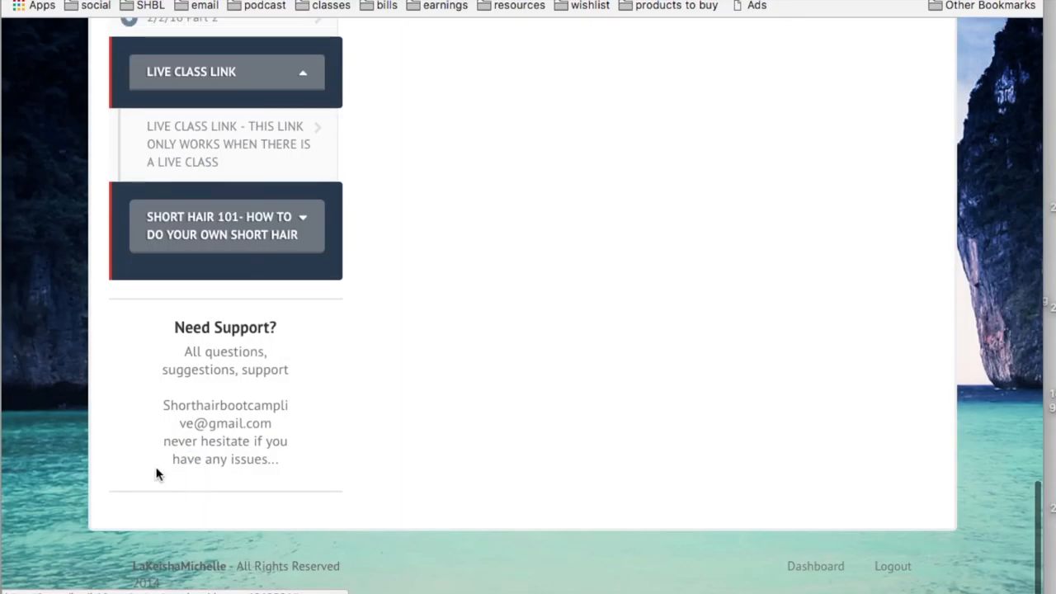